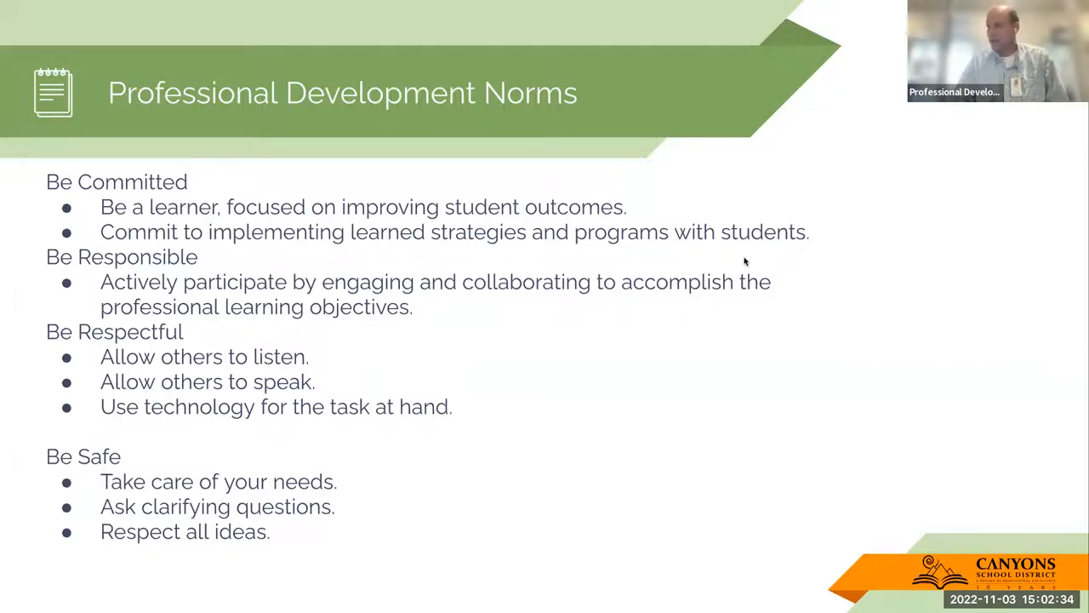
Step: Advance the slideshow to the 'New Google Docs Feature' drop-down chips slide
key("right")
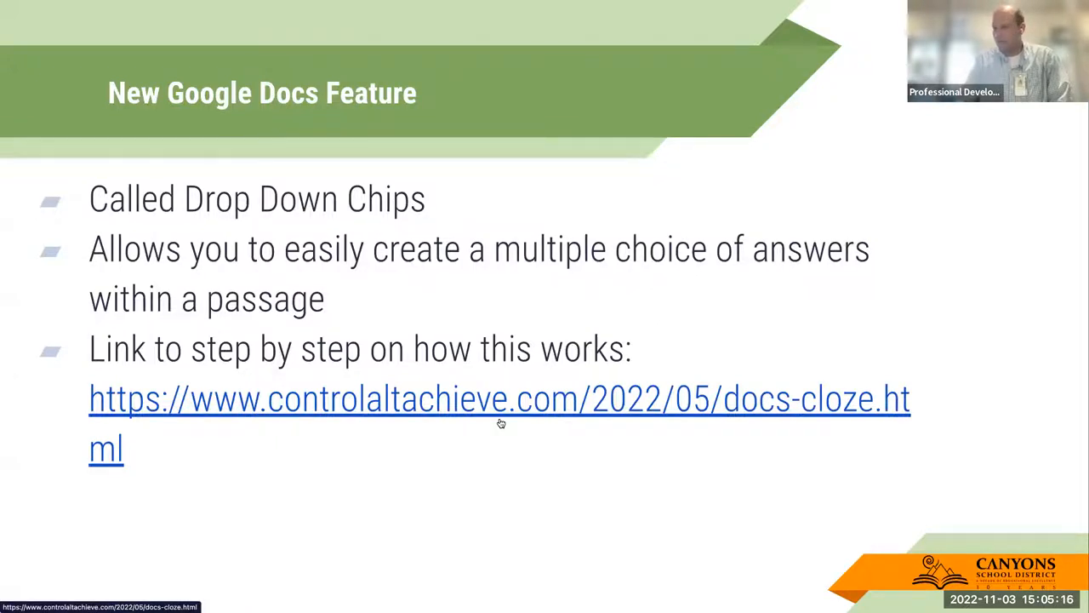
right_click(500, 422)
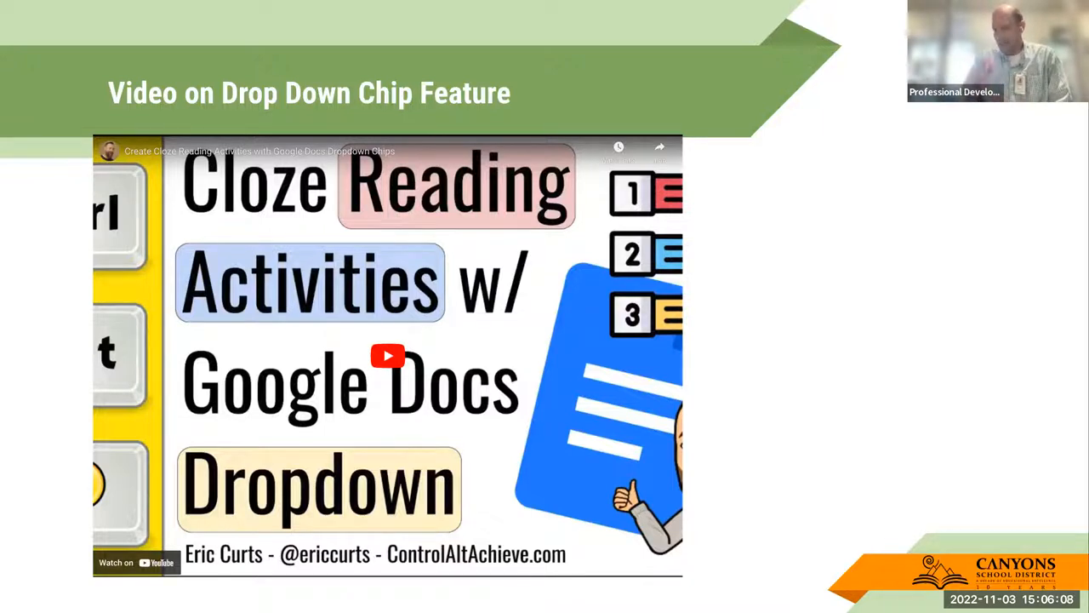
mouse_move(548, 475)
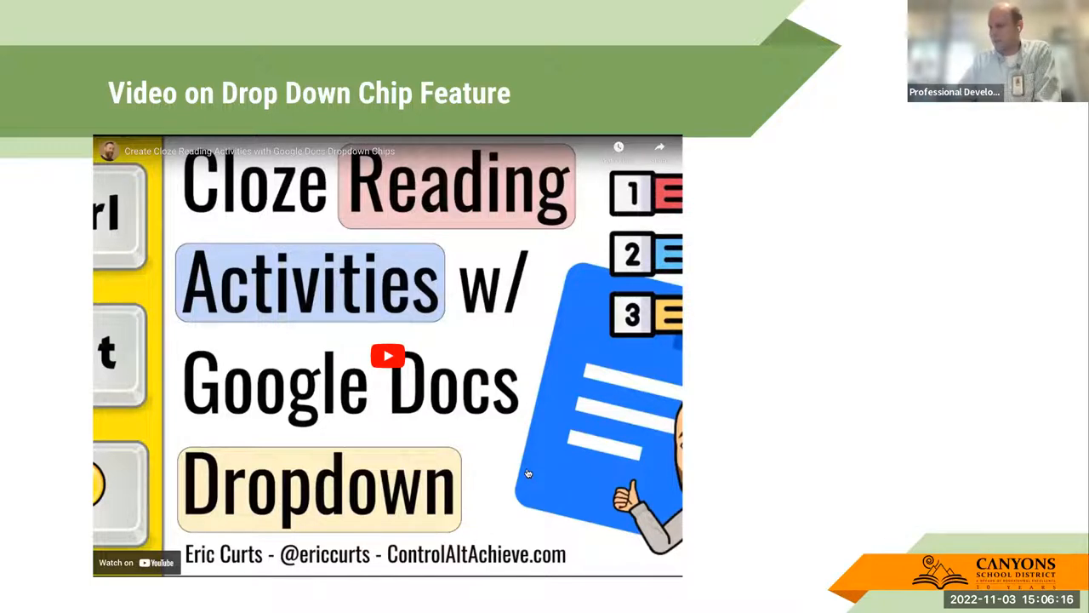
mouse_move(388, 356)
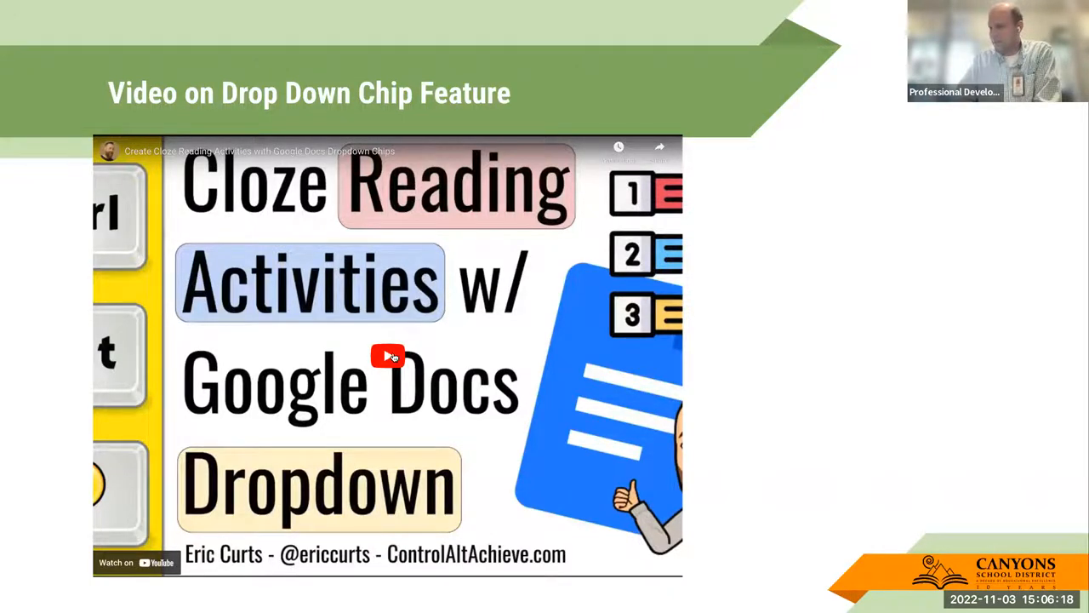
Step: Play the embedded cloze tutorial from the frog document into the Wikipedia frog article
left_click(388, 356)
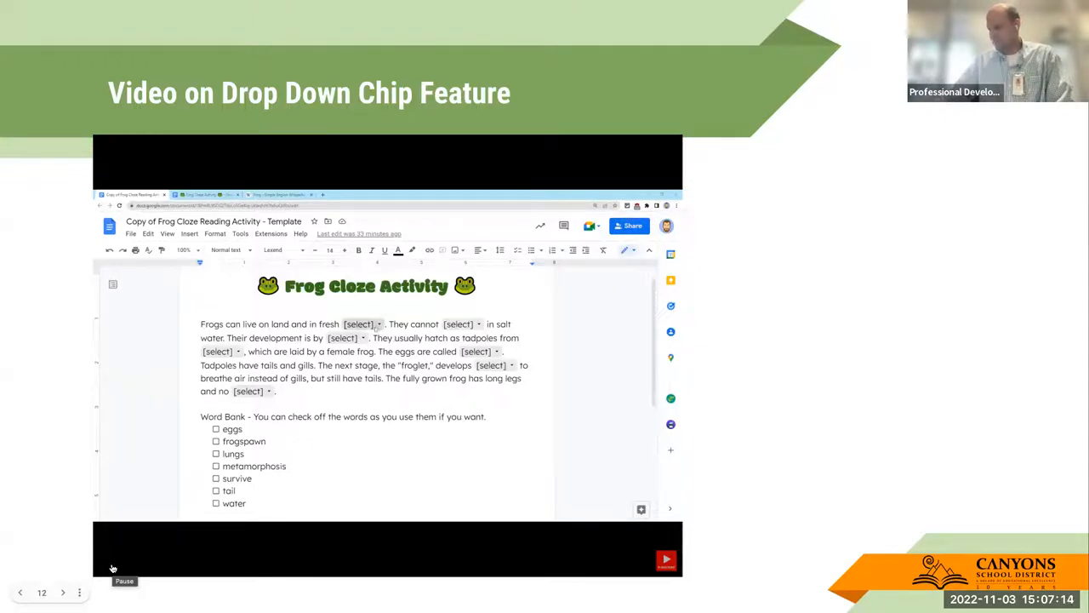
left_click(361, 323)
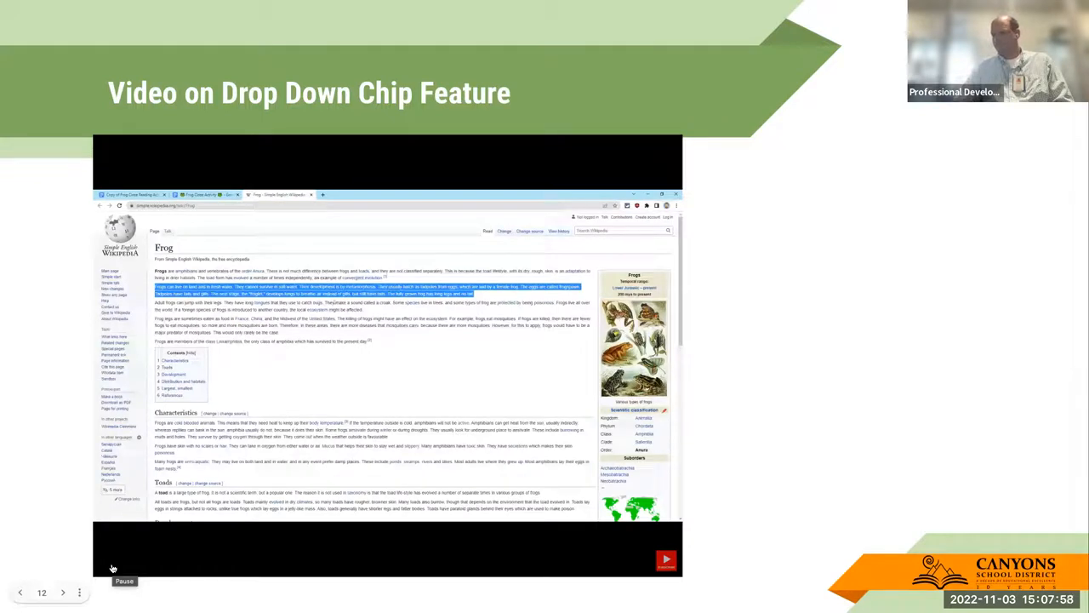
Step: Run the drop-down chip tutorial video through to its closing title card
right_click(332, 293)
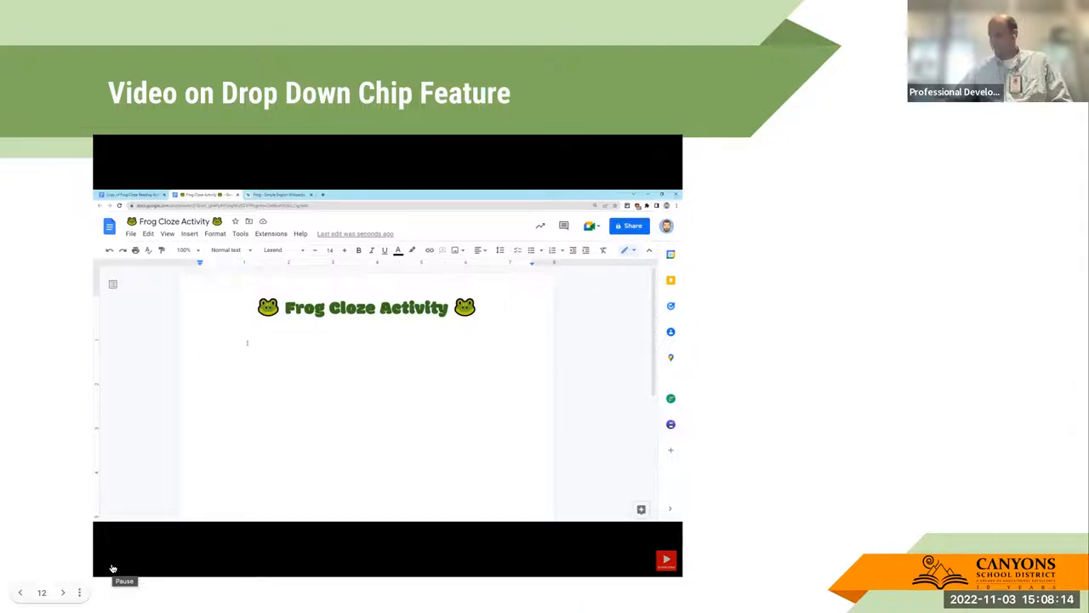
left_click(148, 233)
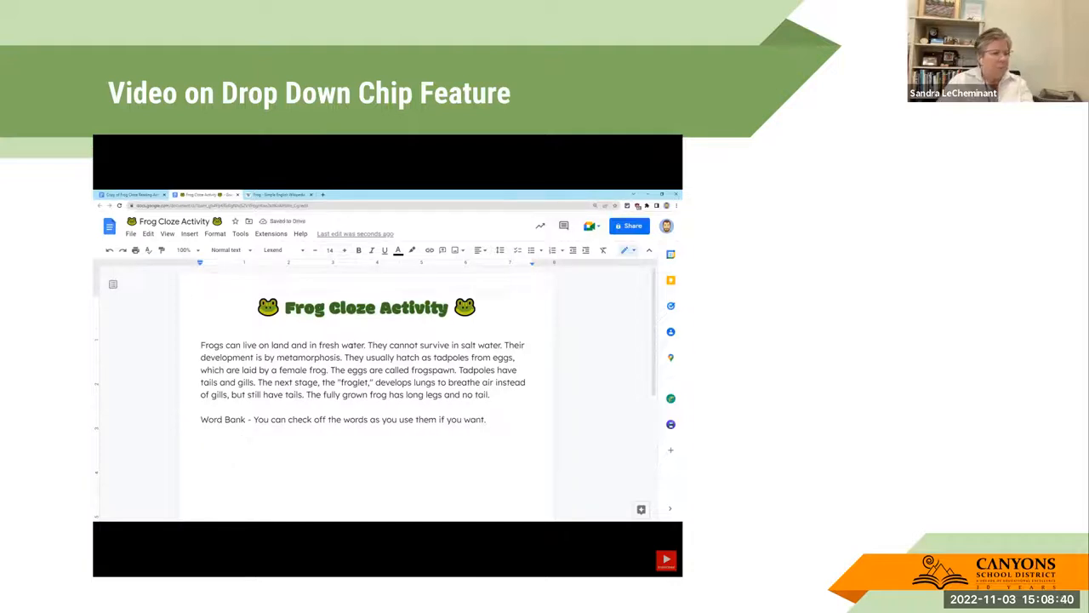
double_click(351, 343)
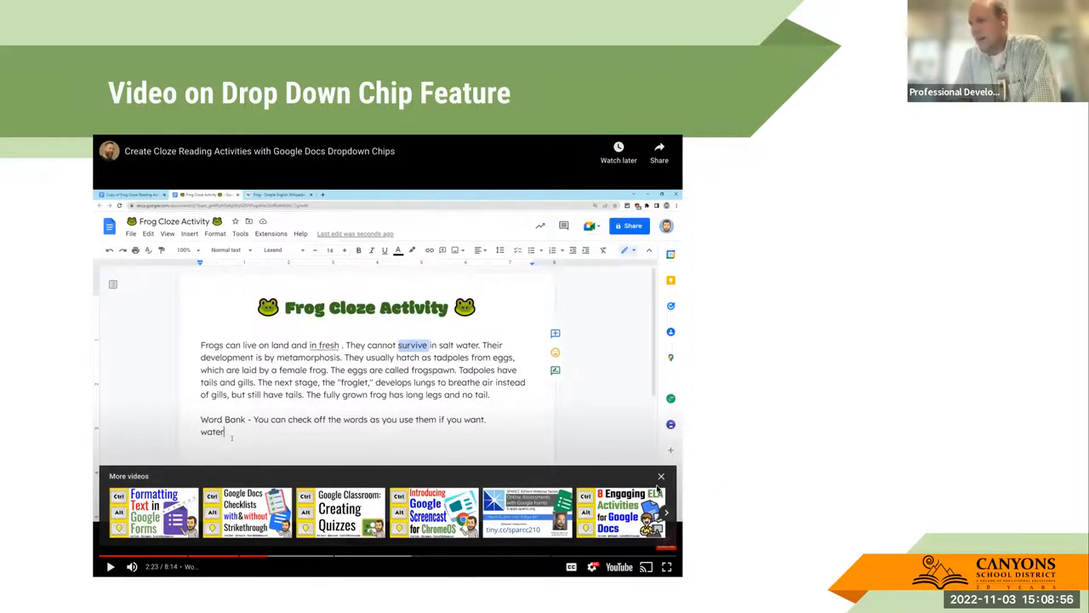
left_click(660, 477)
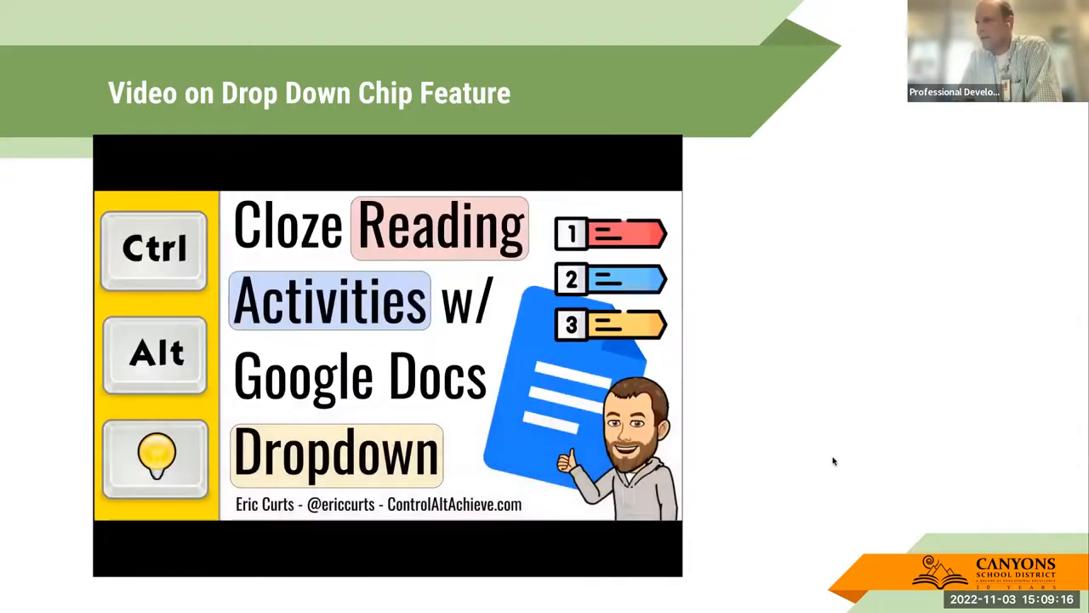
Step: Exit presentation mode and return to the Sample Passage slide in the editor
left_click(388, 358)
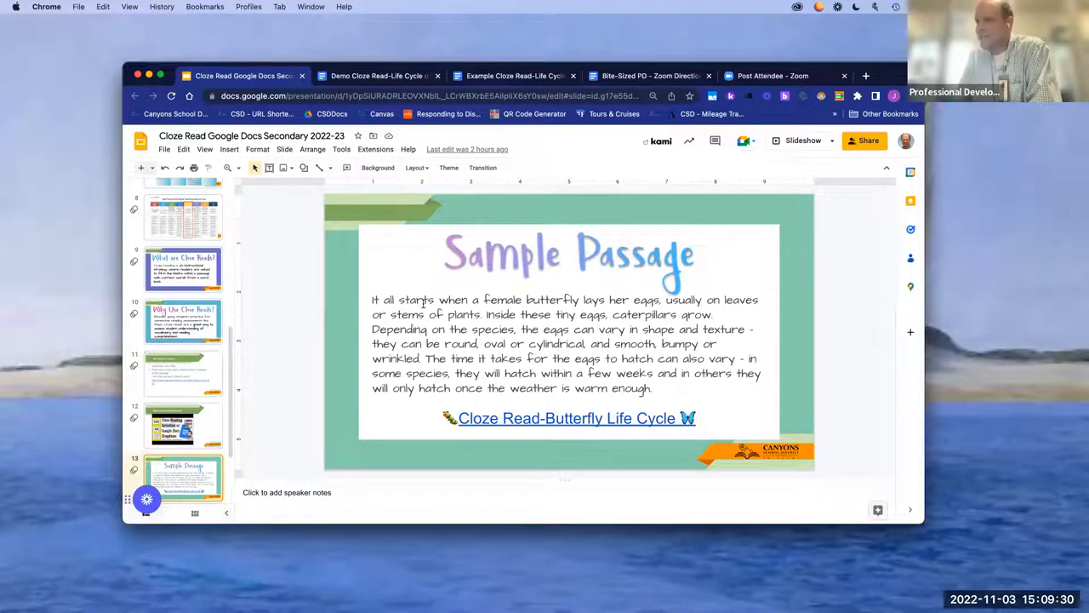
scroll("down", 3)
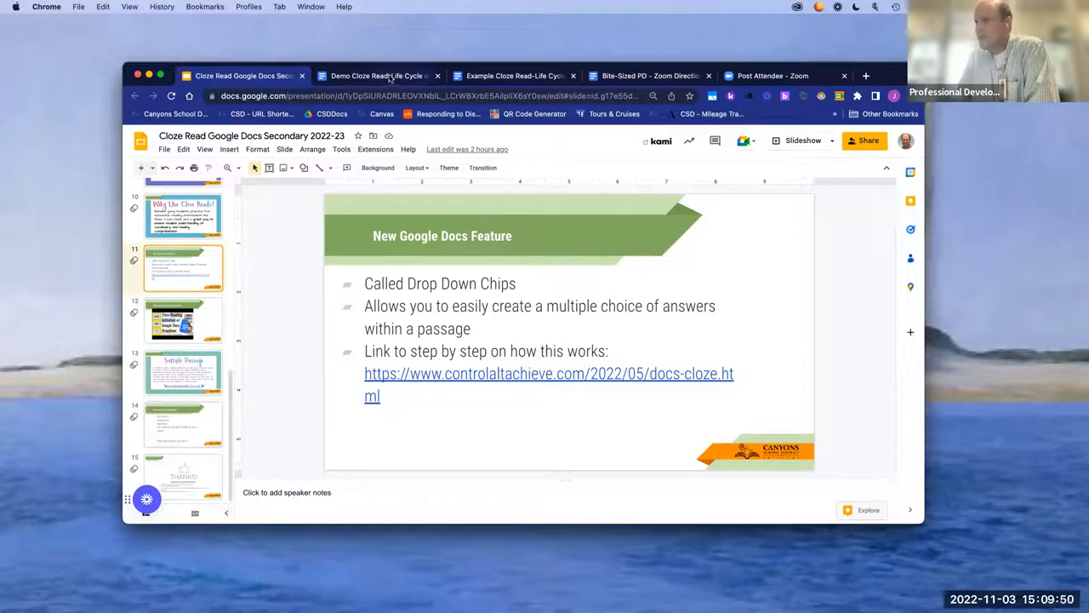
left_click(184, 371)
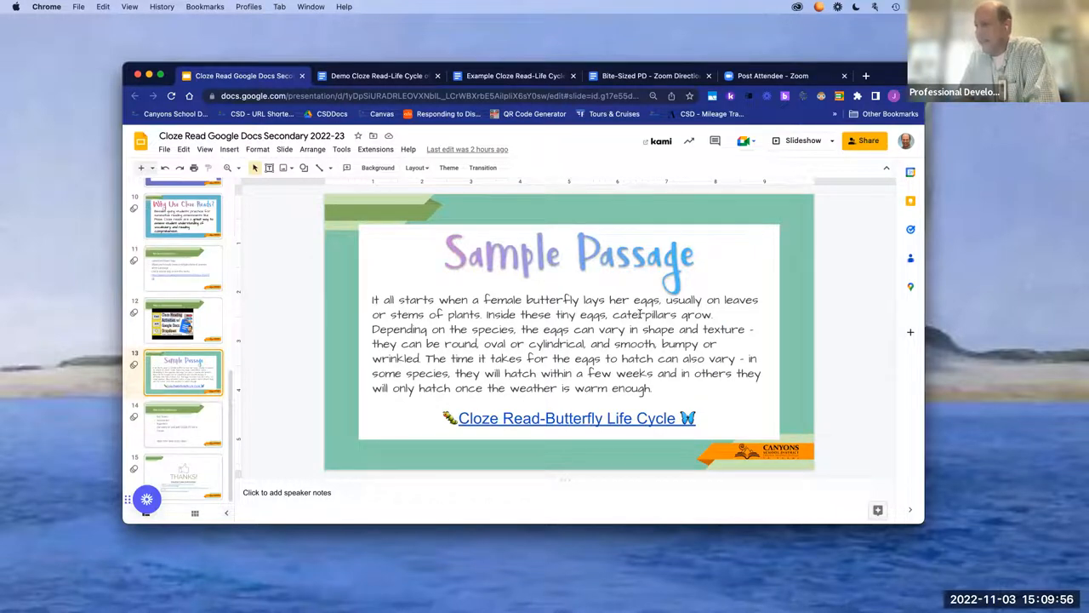
mouse_move(651, 355)
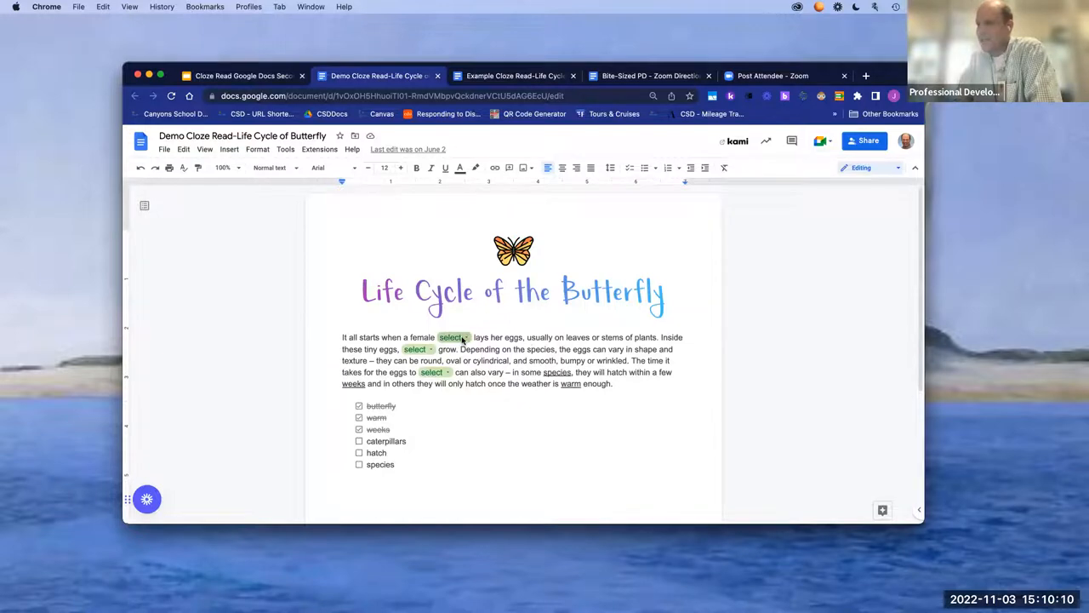
Step: Try the first Select chip and toggle the weeks and caterpillars word-bank checkboxes
left_click(451, 337)
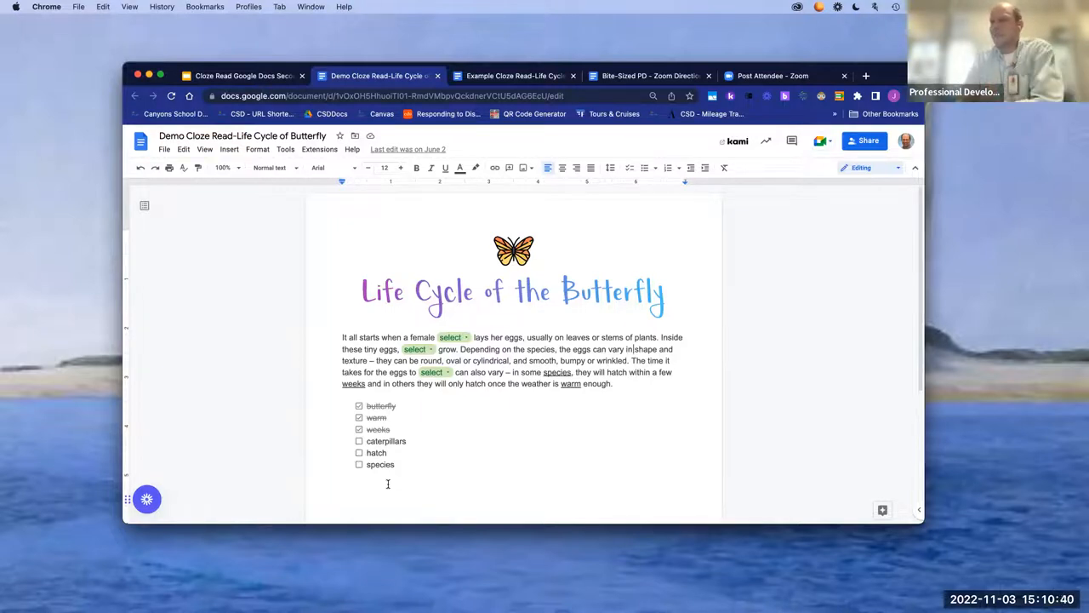
left_click(359, 429)
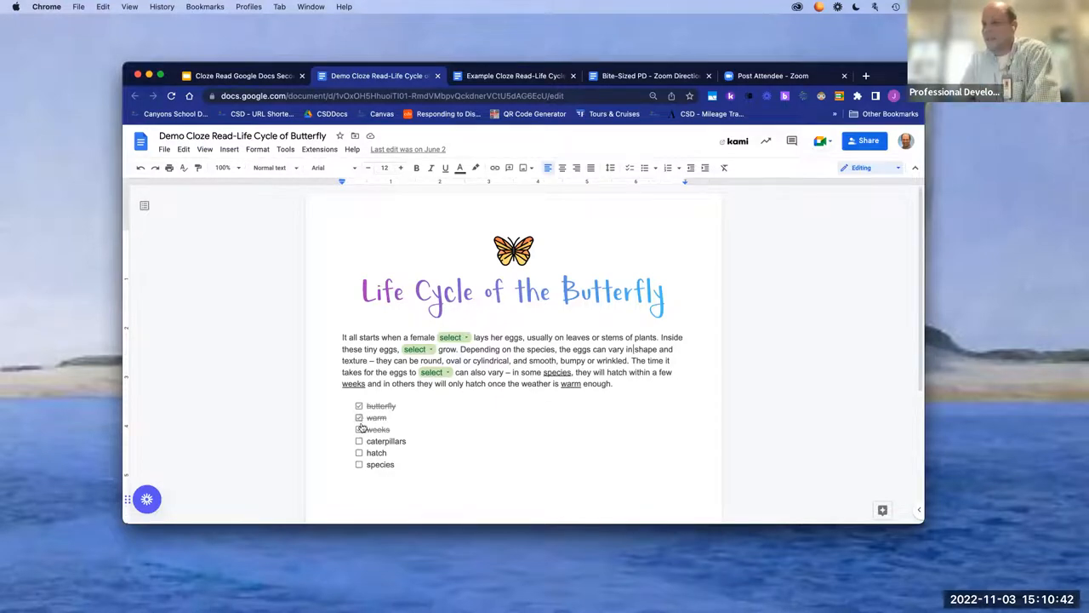
left_click(360, 429)
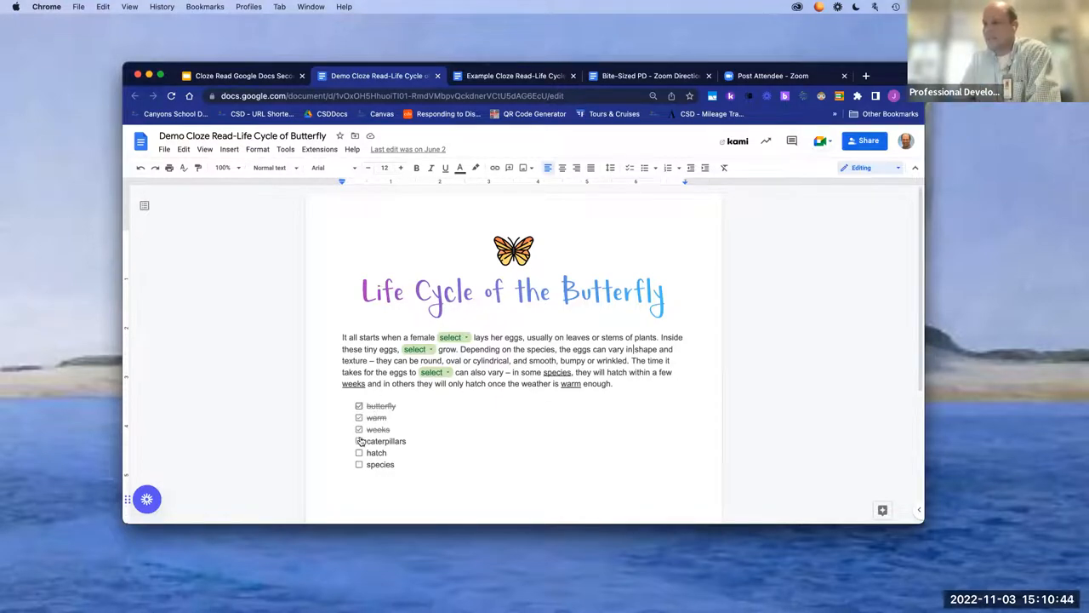
left_click(357, 429)
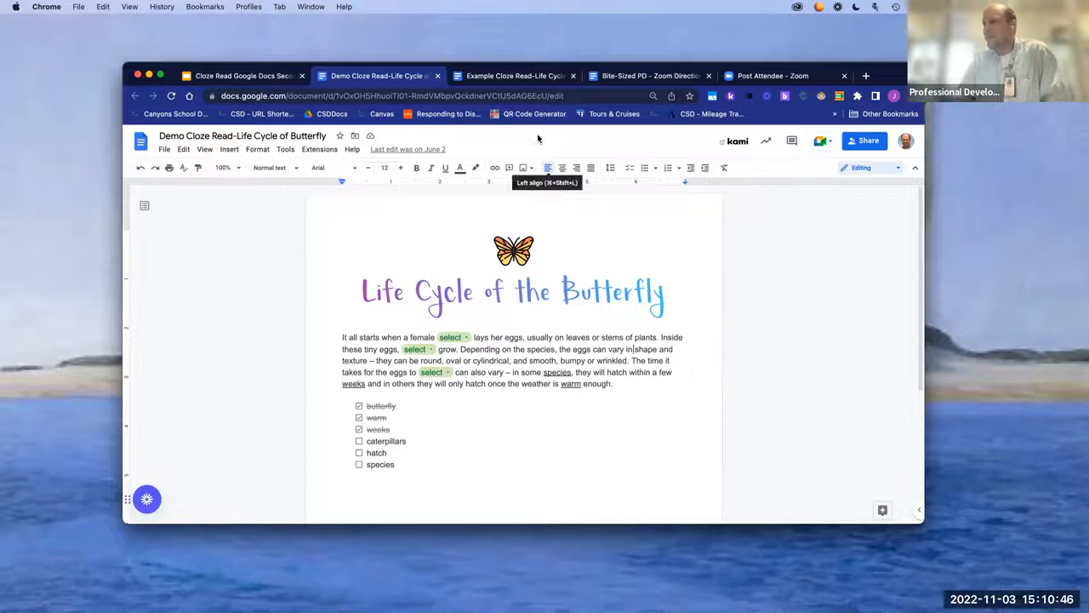
mouse_move(510, 75)
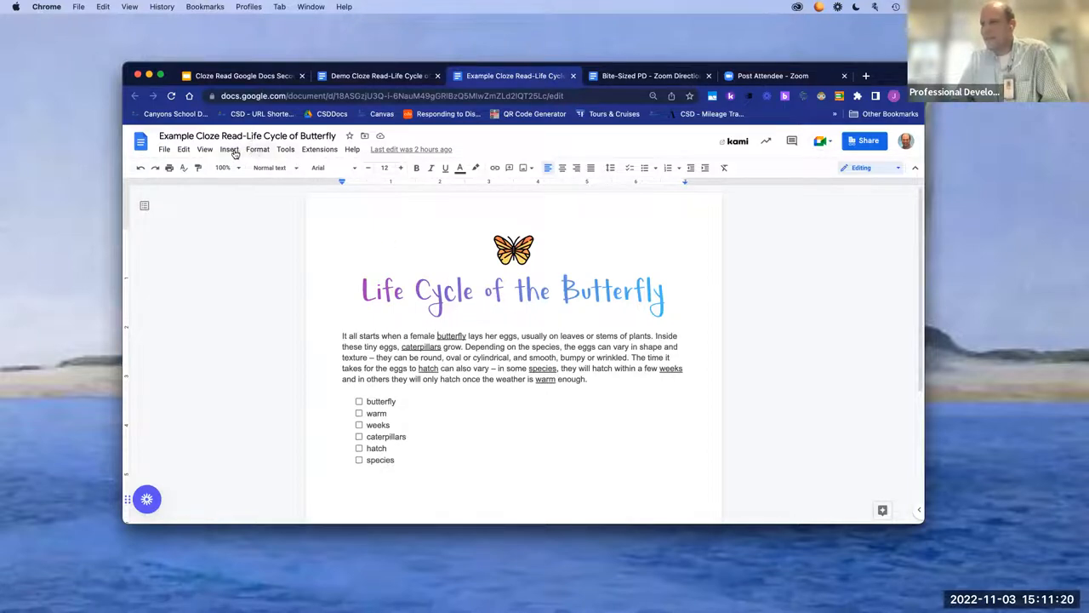
Step: Open Insert > Dropdown to list New dropdown and saved configurations
left_click(230, 150)
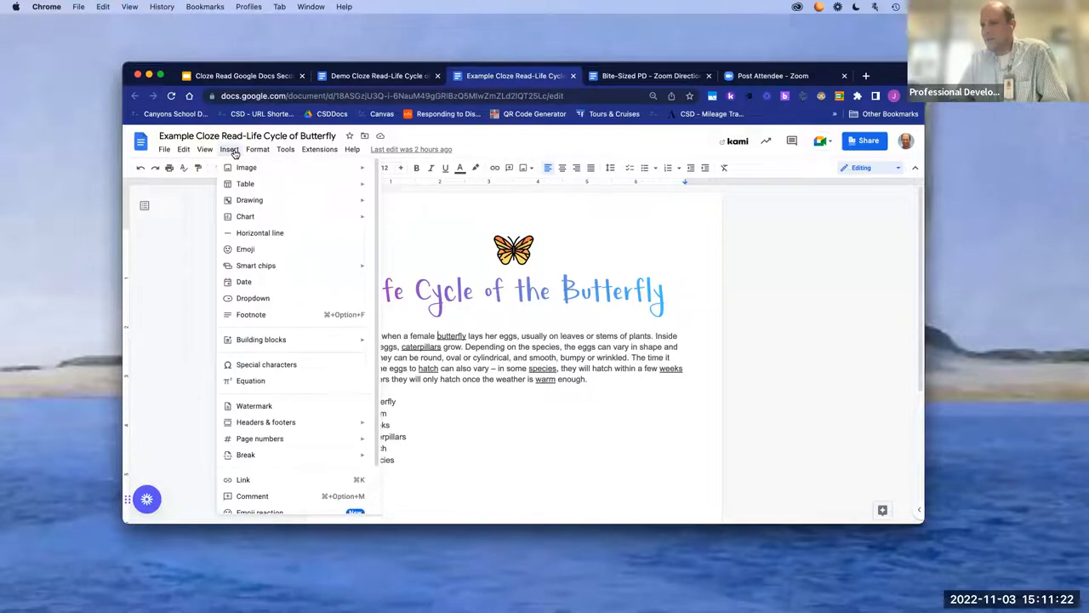
mouse_move(245, 169)
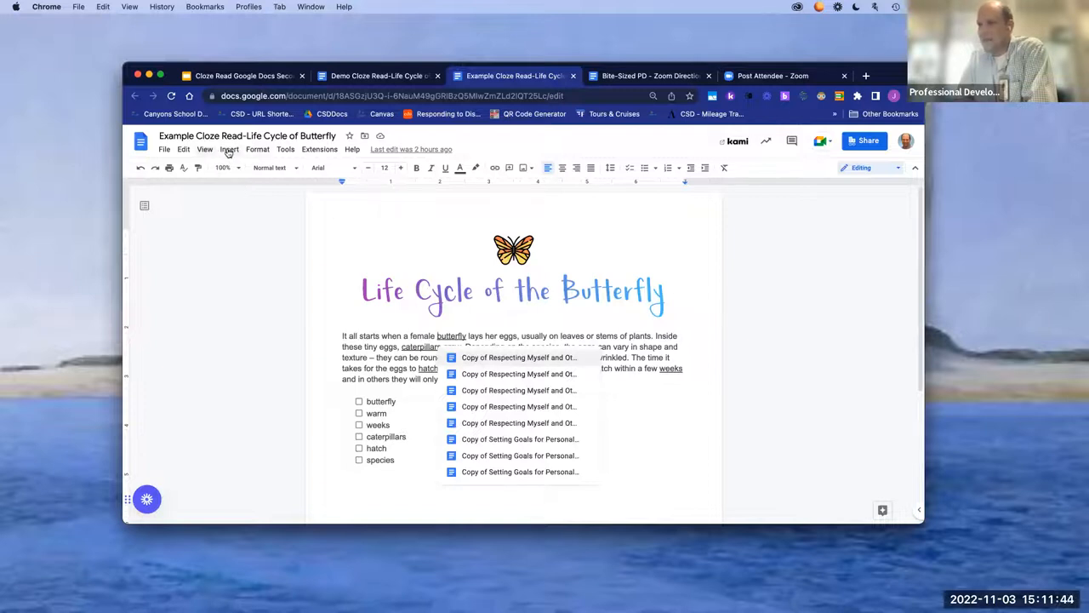
left_click(228, 150)
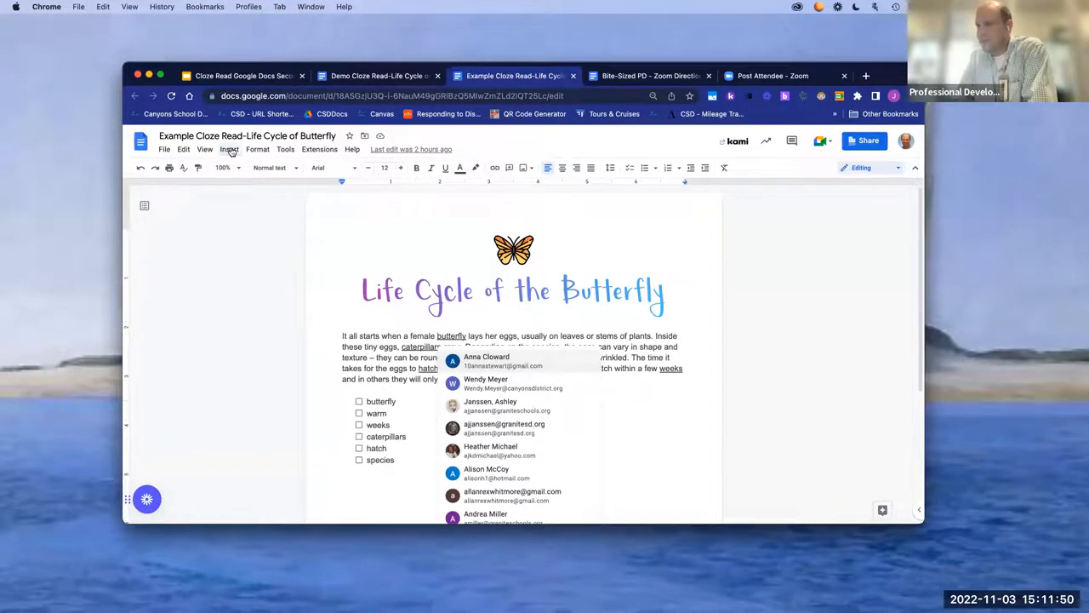
left_click(228, 150)
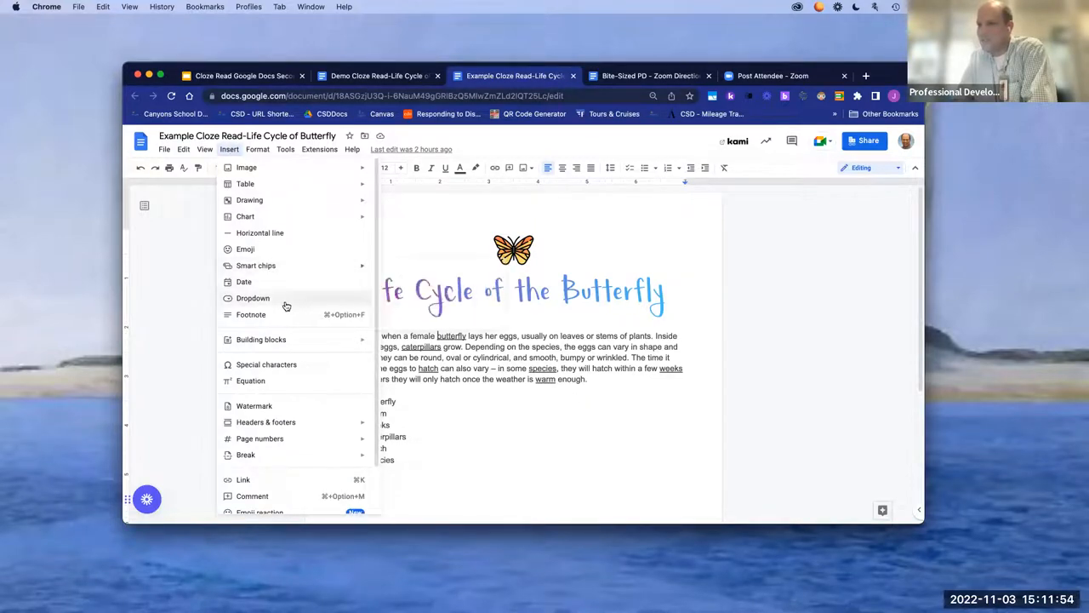
left_click(252, 298)
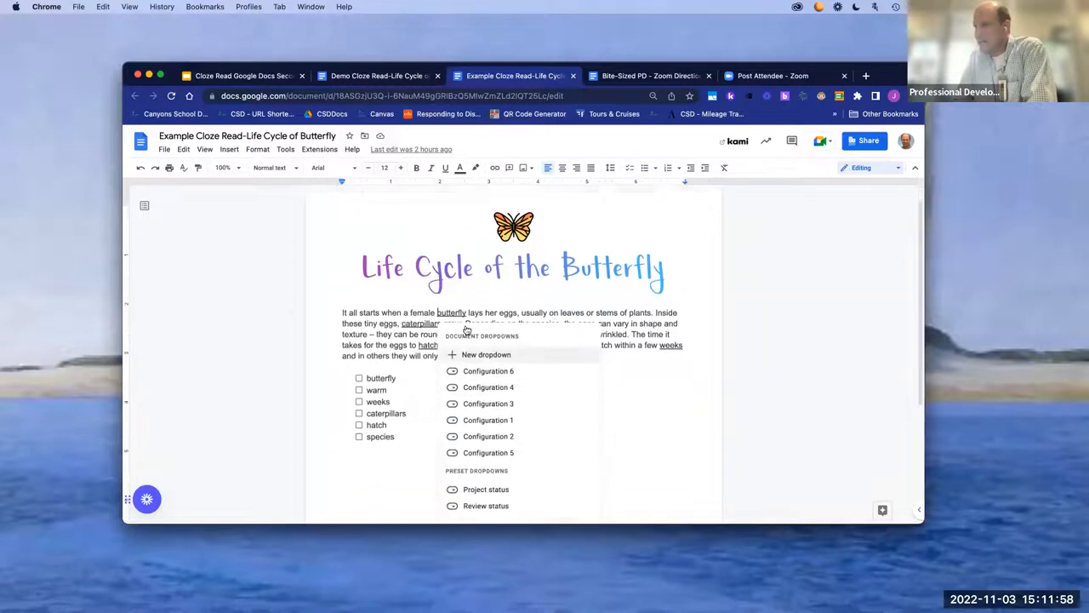
scroll("down", 3)
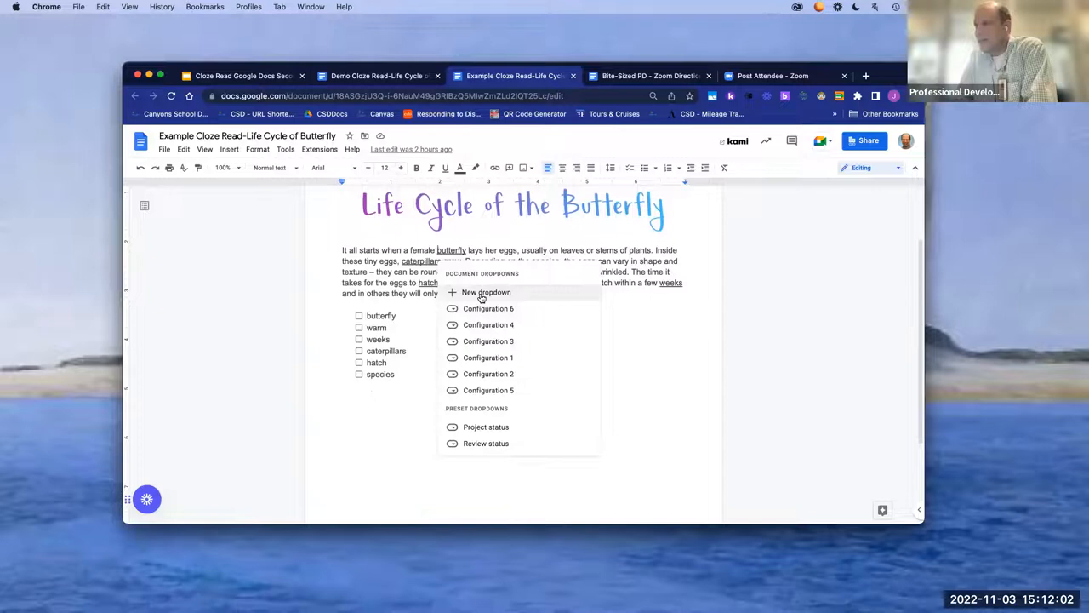
Step: Create a Butterfly 1 dropdown with options frog, salmander, butterfly and person
left_click(487, 293)
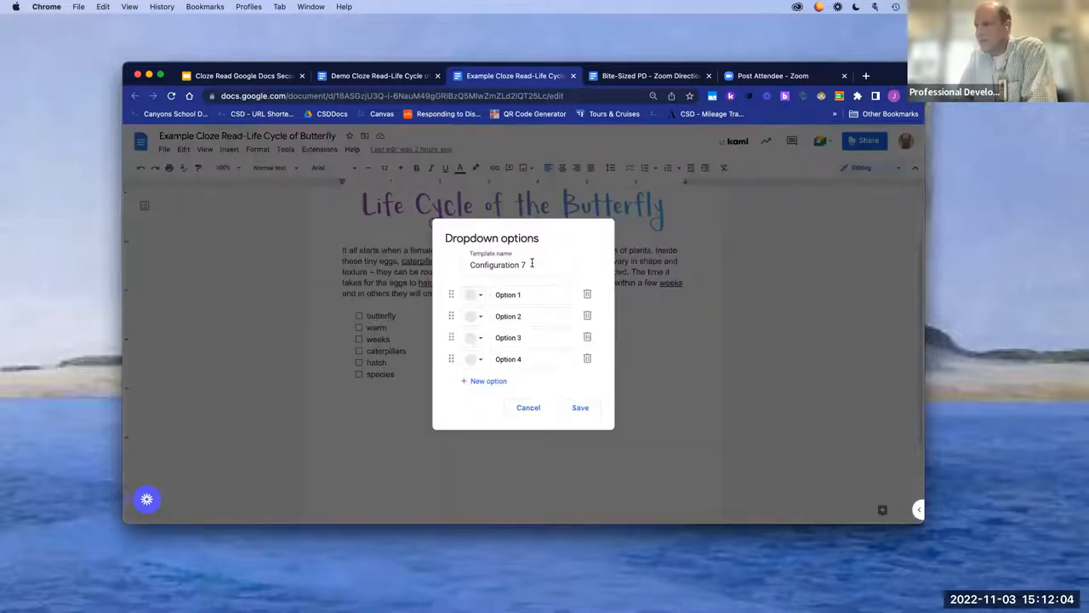
left_click(517, 266)
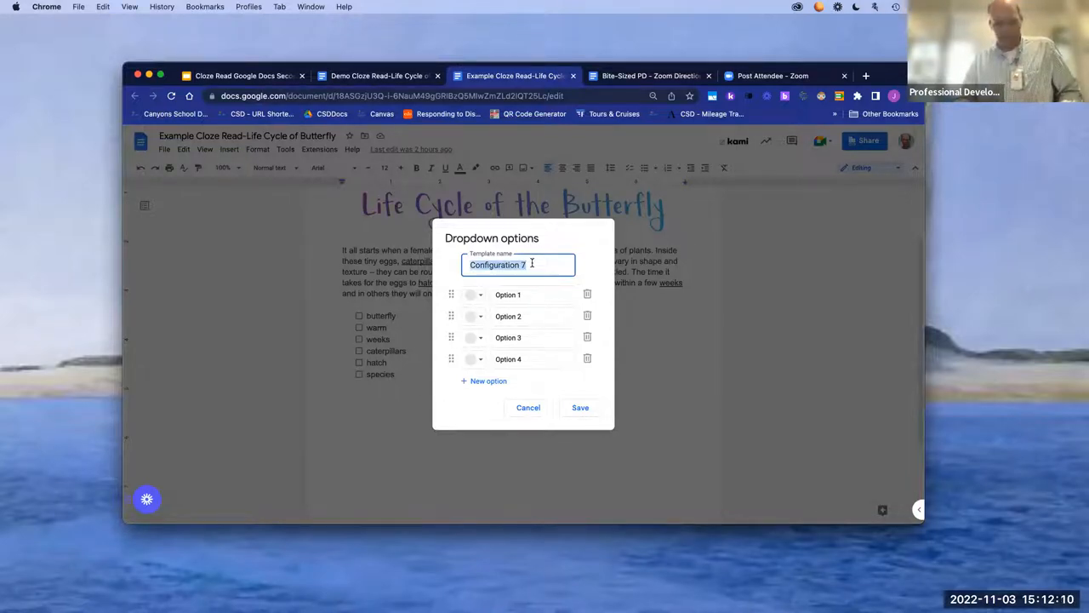
type("Butterfly 1")
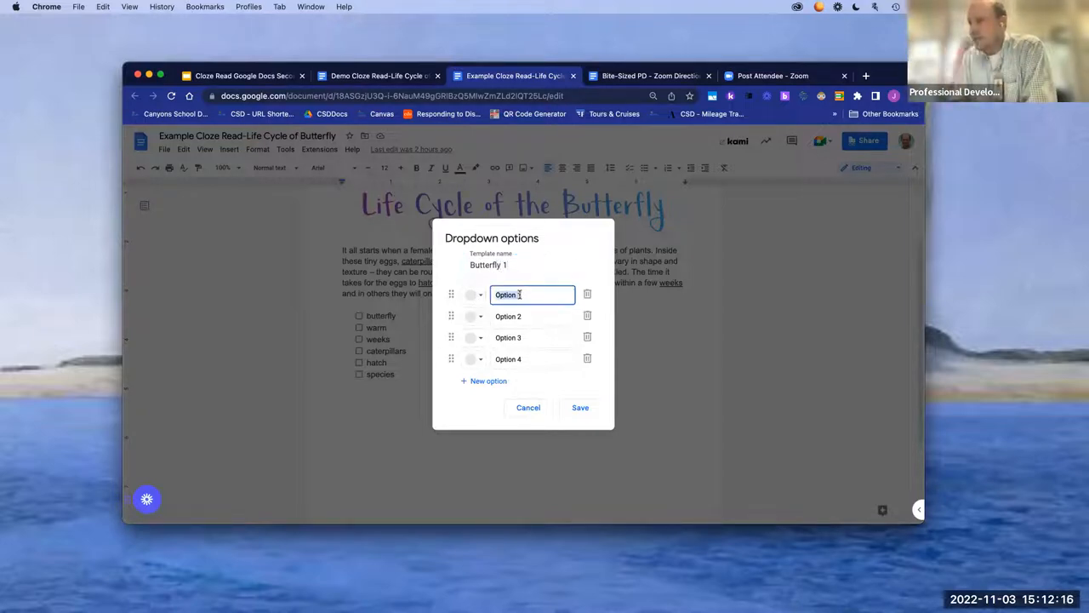
type("butterfly")
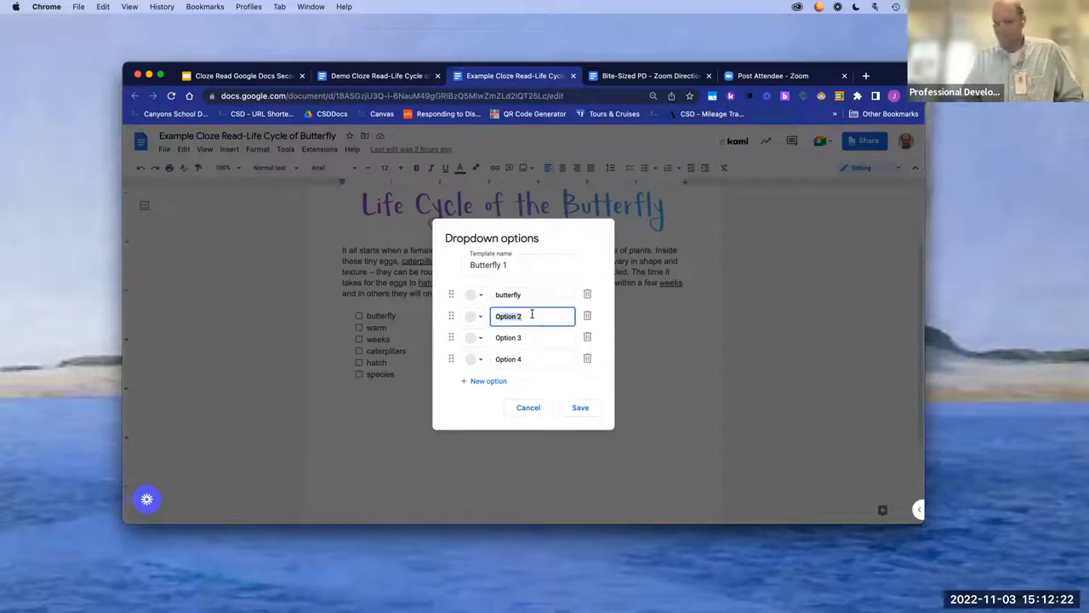
type("frog")
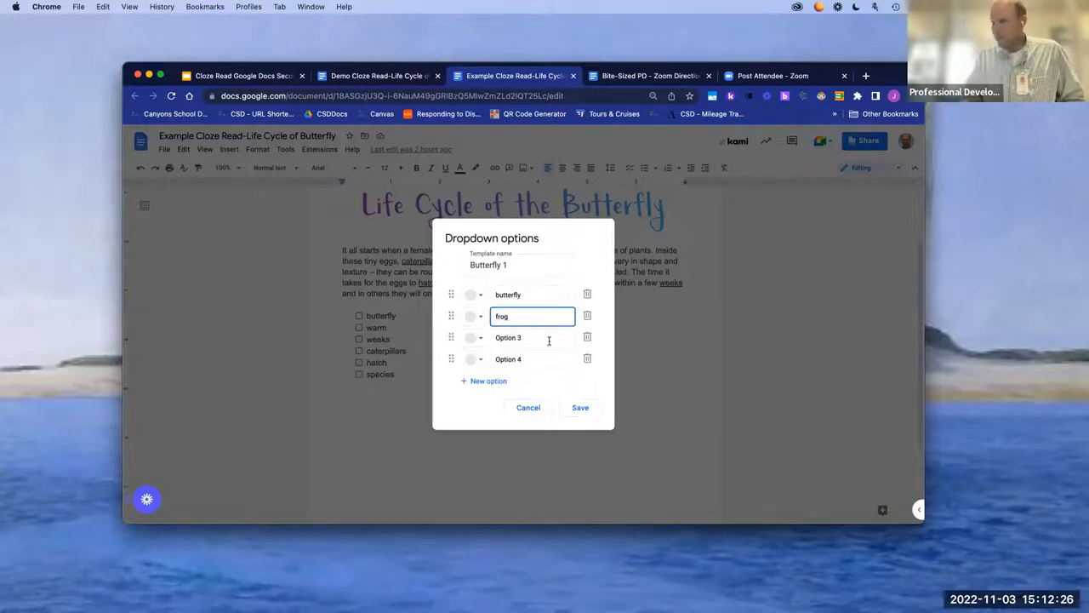
left_click(533, 337)
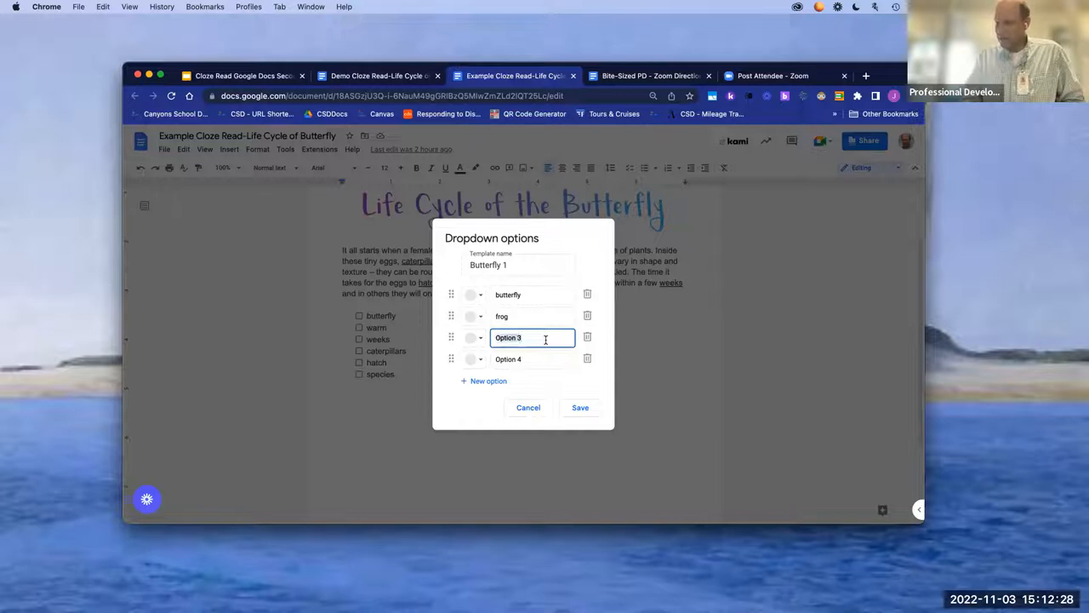
type("salm")
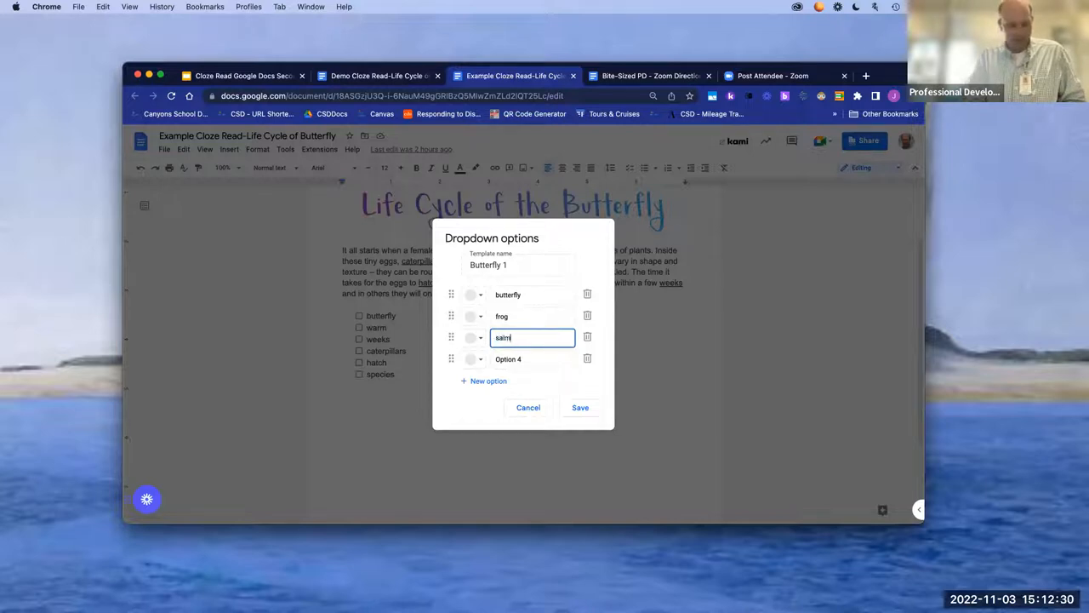
left_click(531, 357)
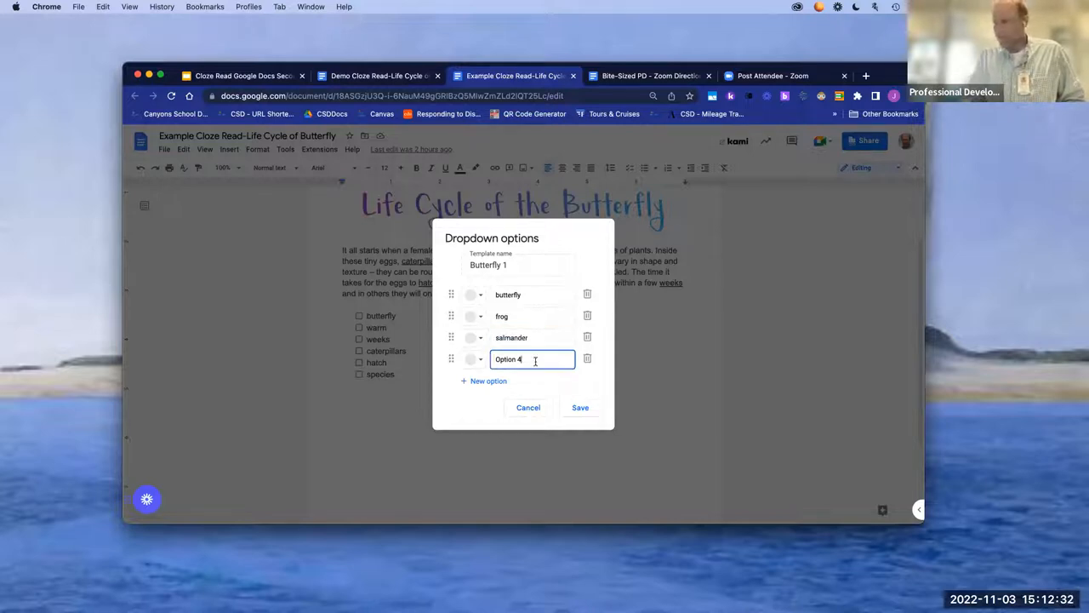
type("pel")
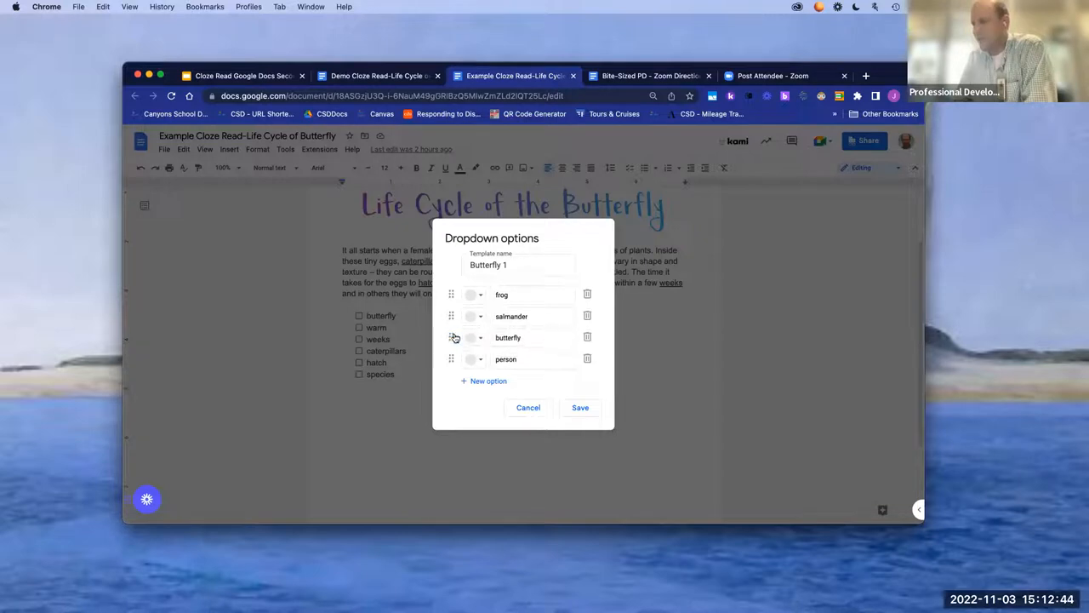
Step: Colour-code the options and save the new dropdown chip into the passage
left_click(470, 295)
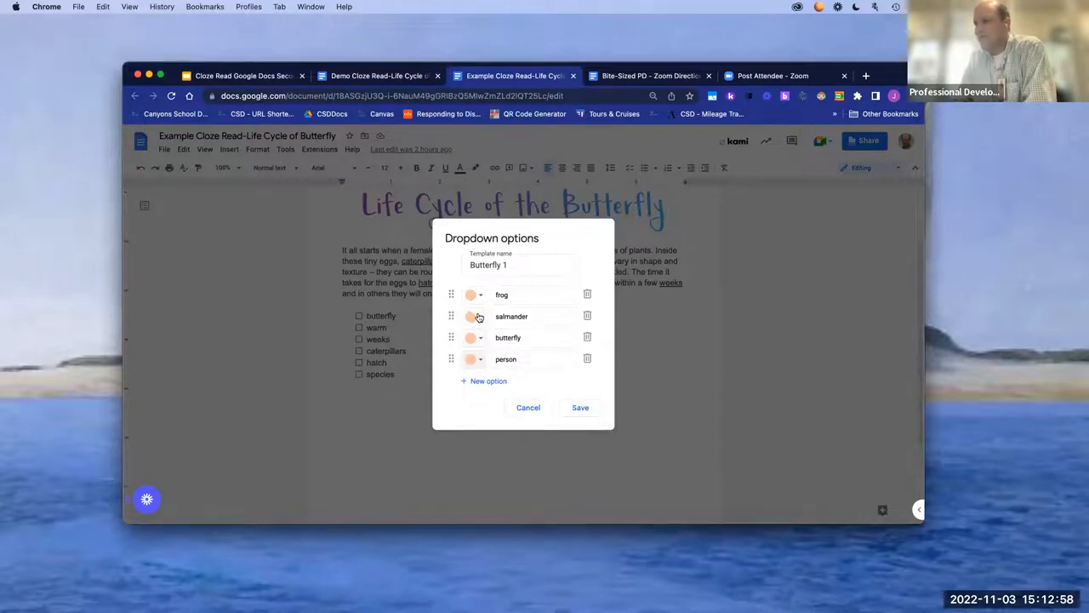
left_click(470, 315)
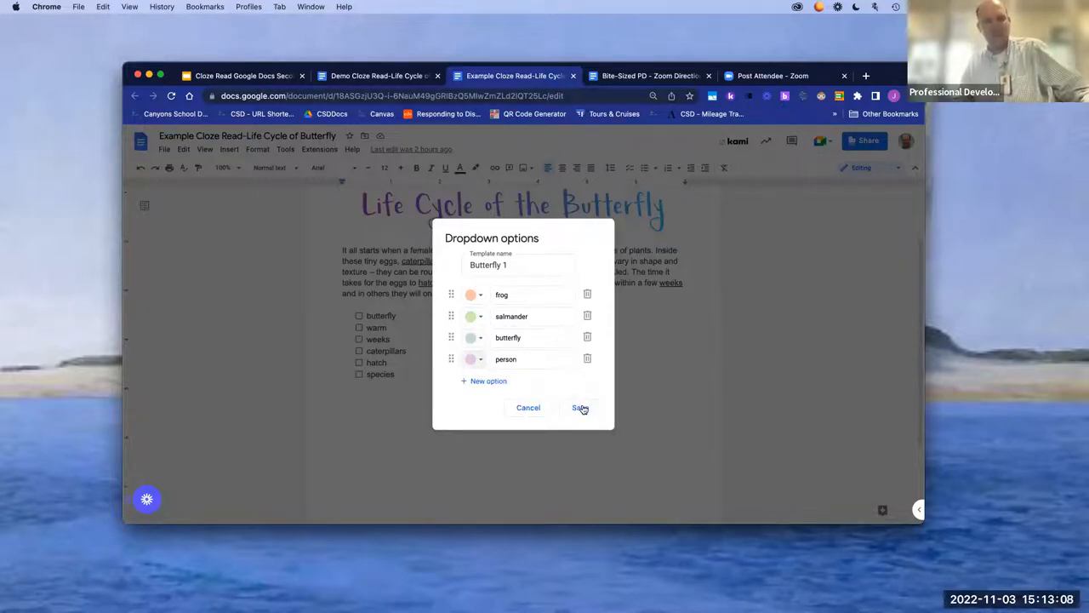
left_click(579, 407)
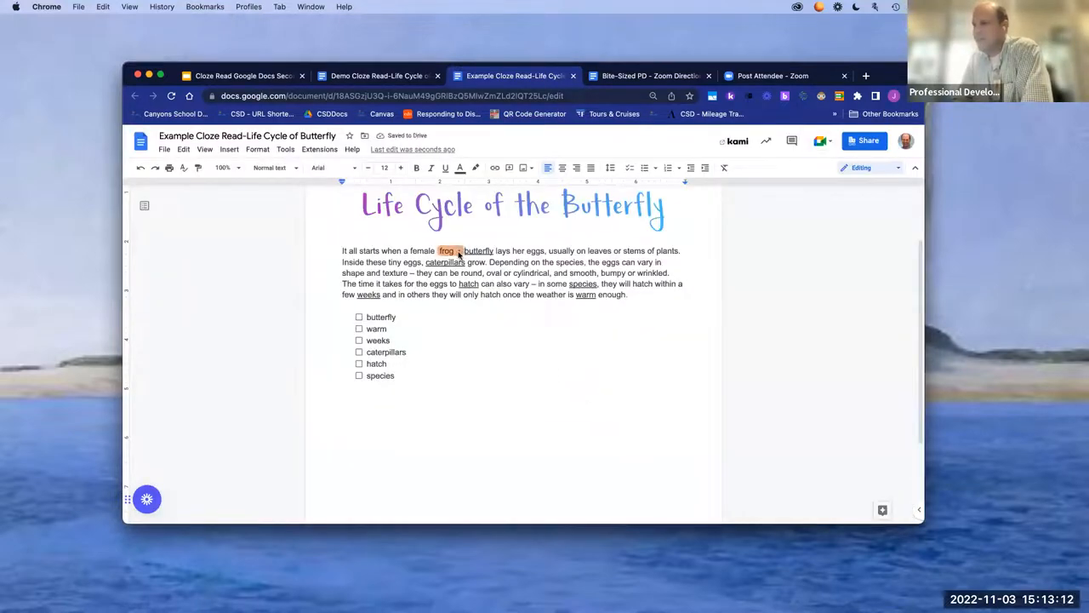
Step: Set the chip to butterfly, then reopen its Add / Edit Options settings
left_click(446, 250)
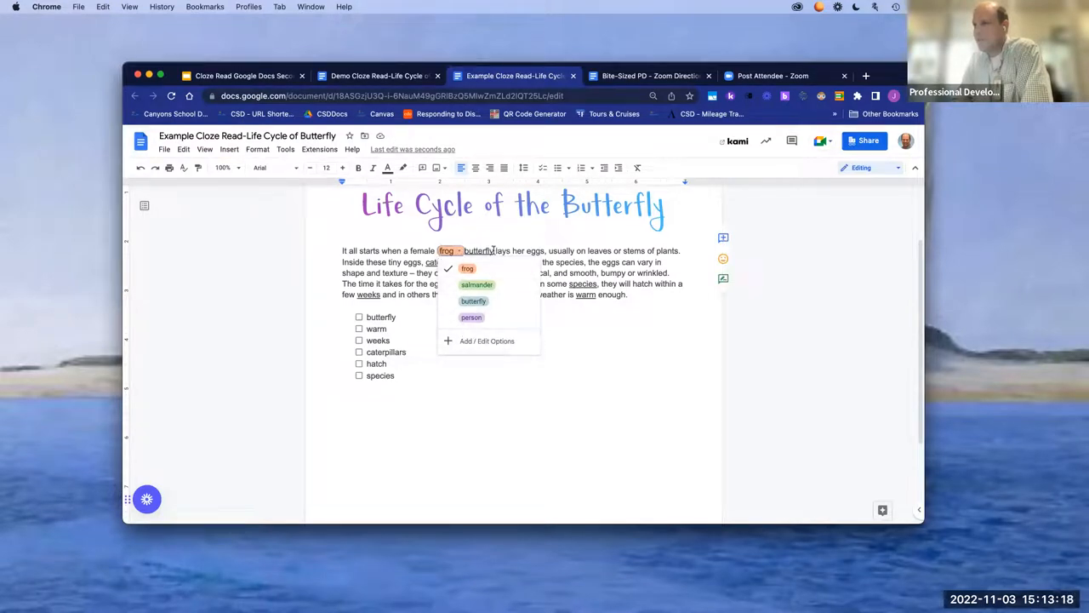
left_click(473, 299)
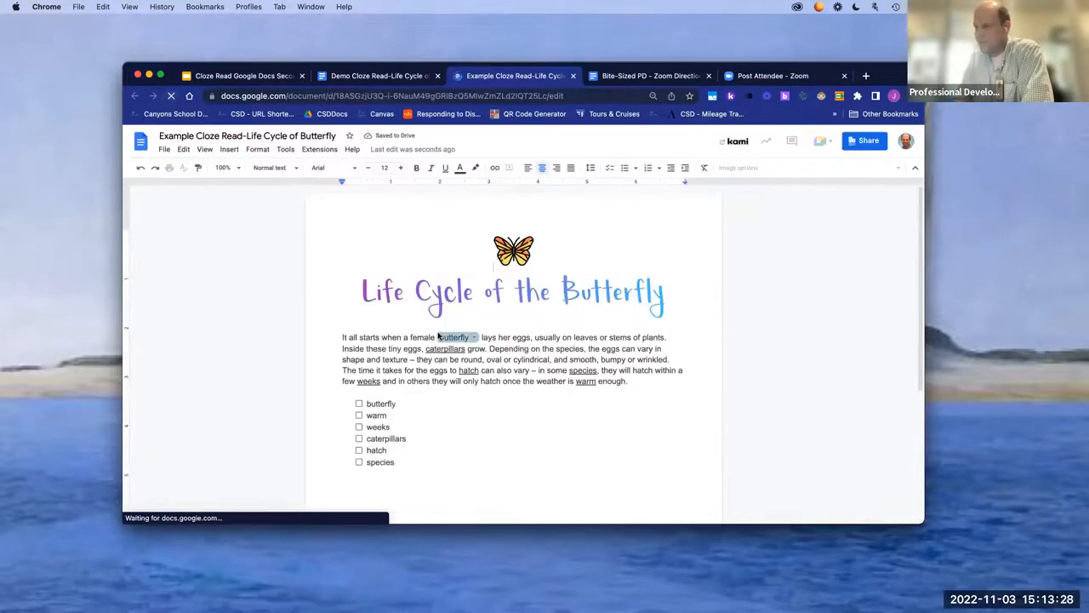
left_click(454, 337)
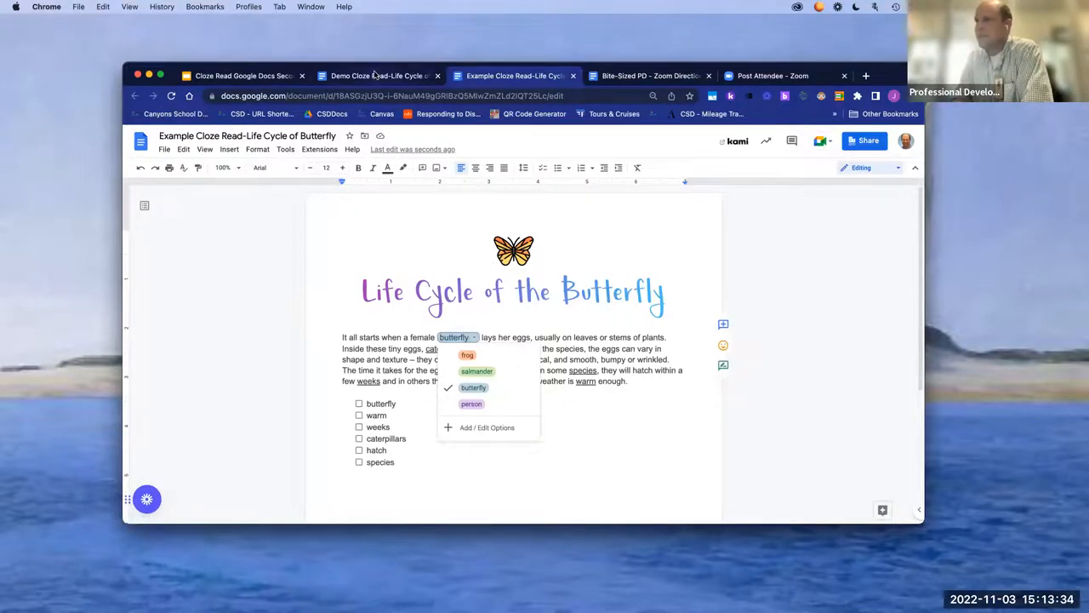
left_click(378, 75)
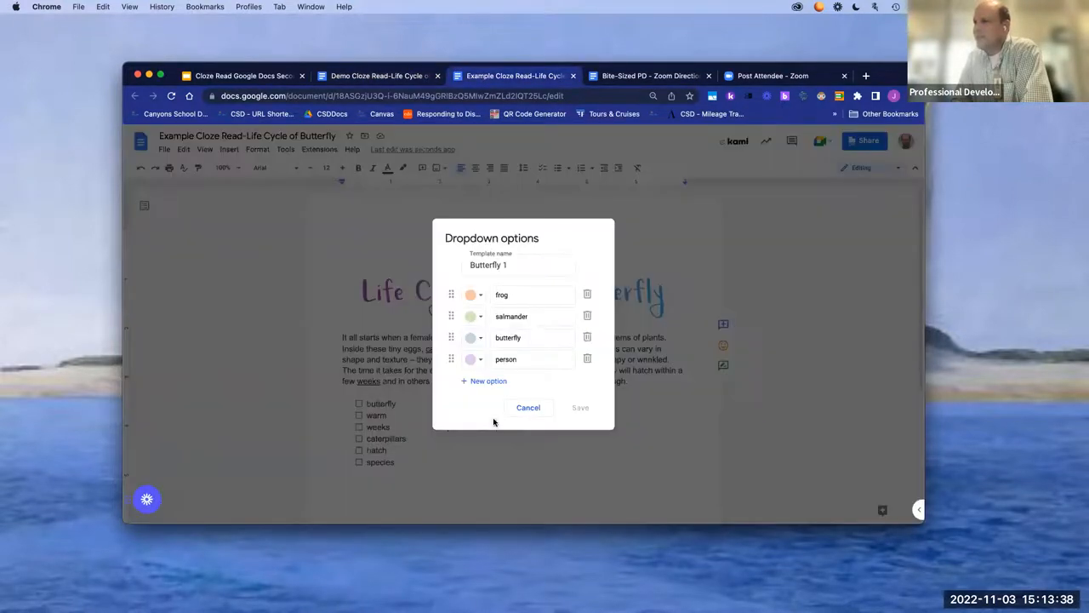
Step: Rename frog to Select, remove the surplus row, and save so the chip reads Select
left_click(470, 295)
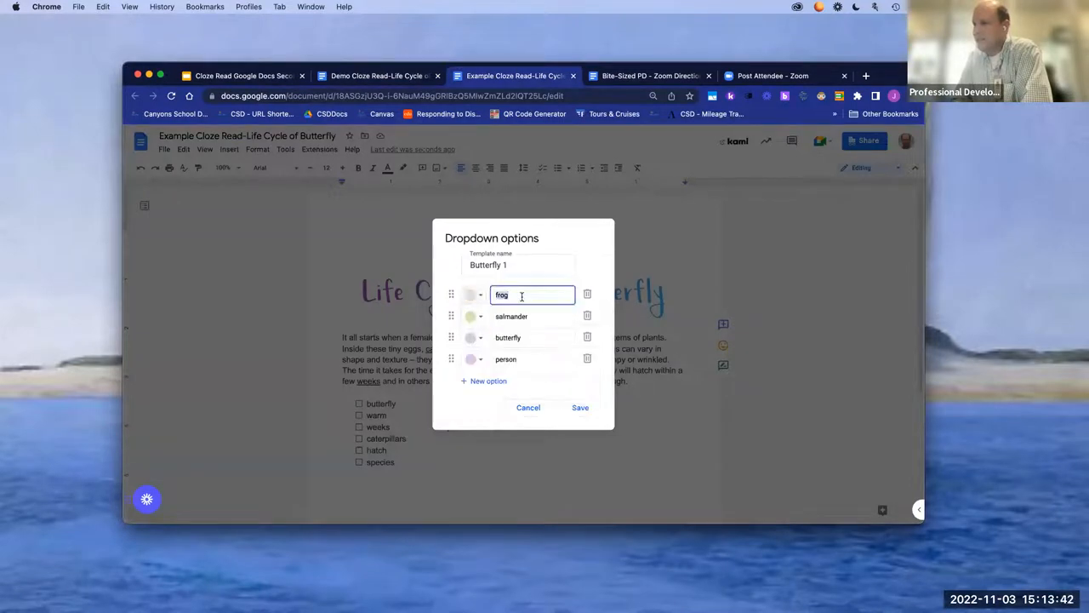
type("Sa")
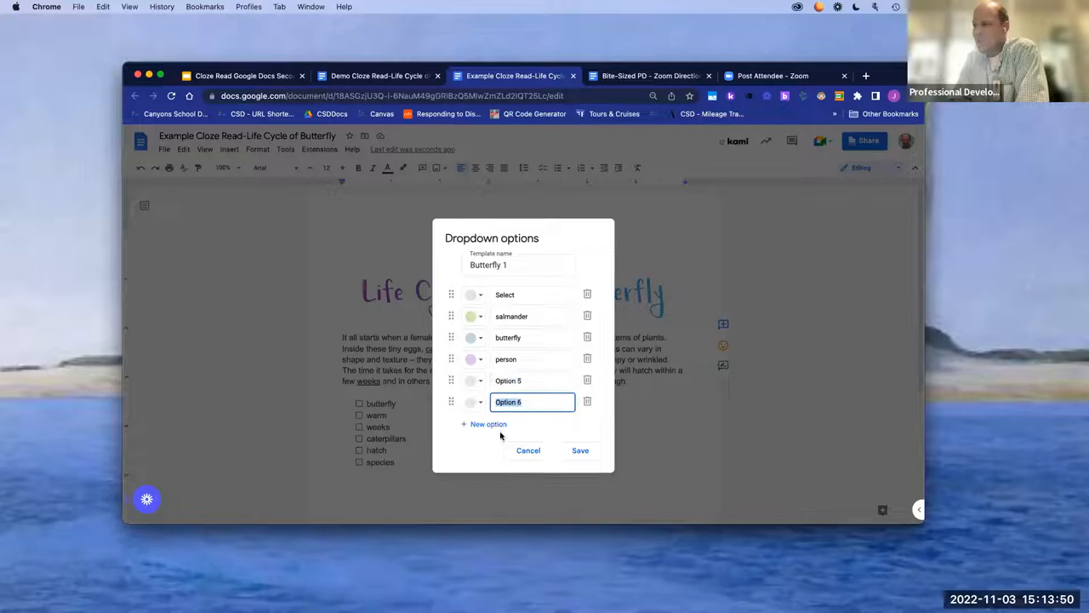
left_click(488, 424)
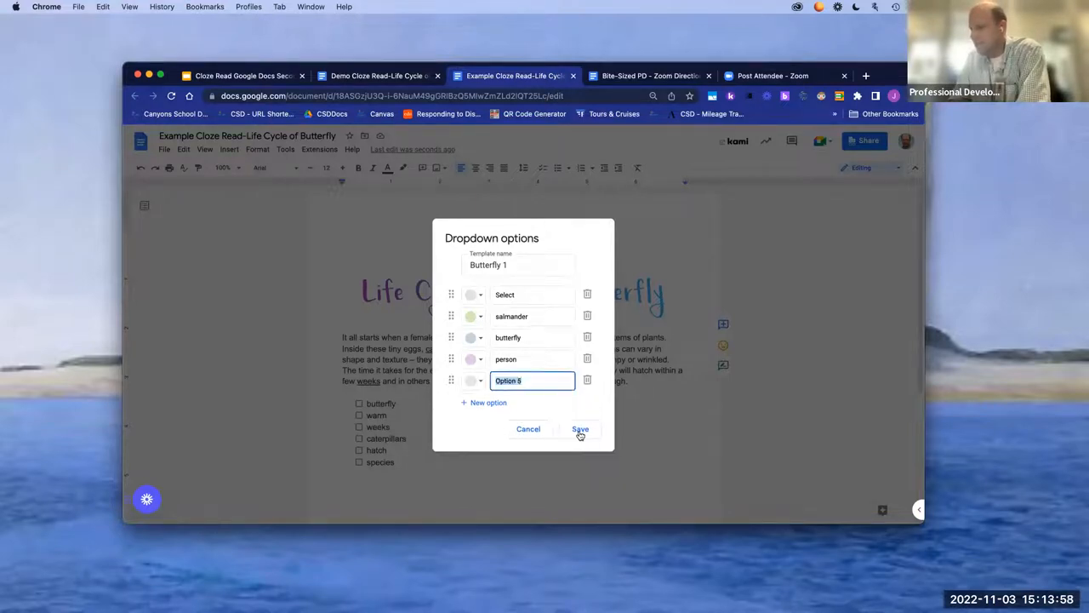
left_click(579, 429)
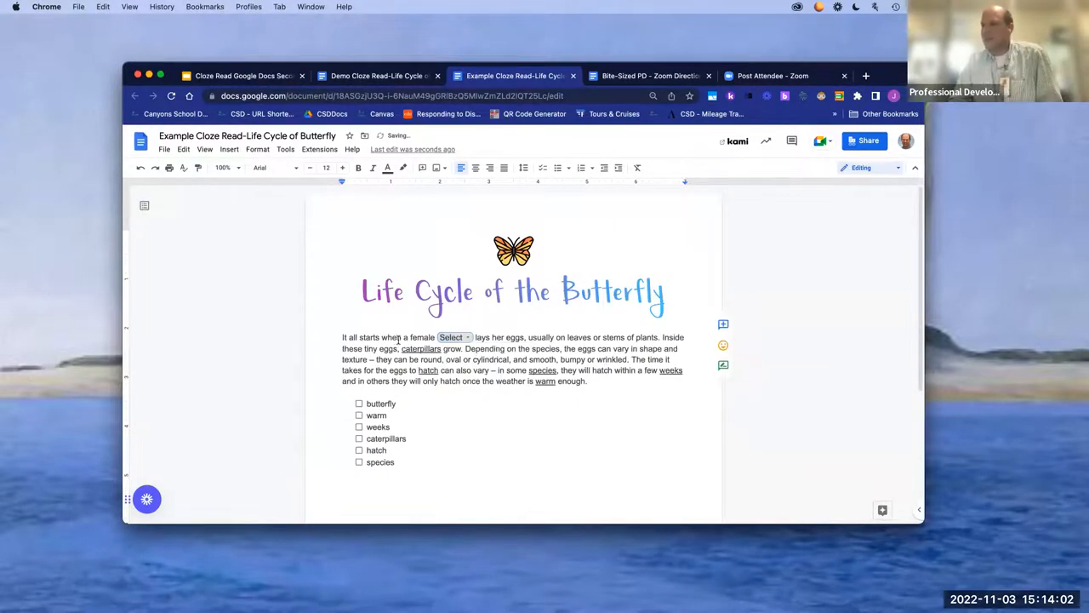
left_click(453, 337)
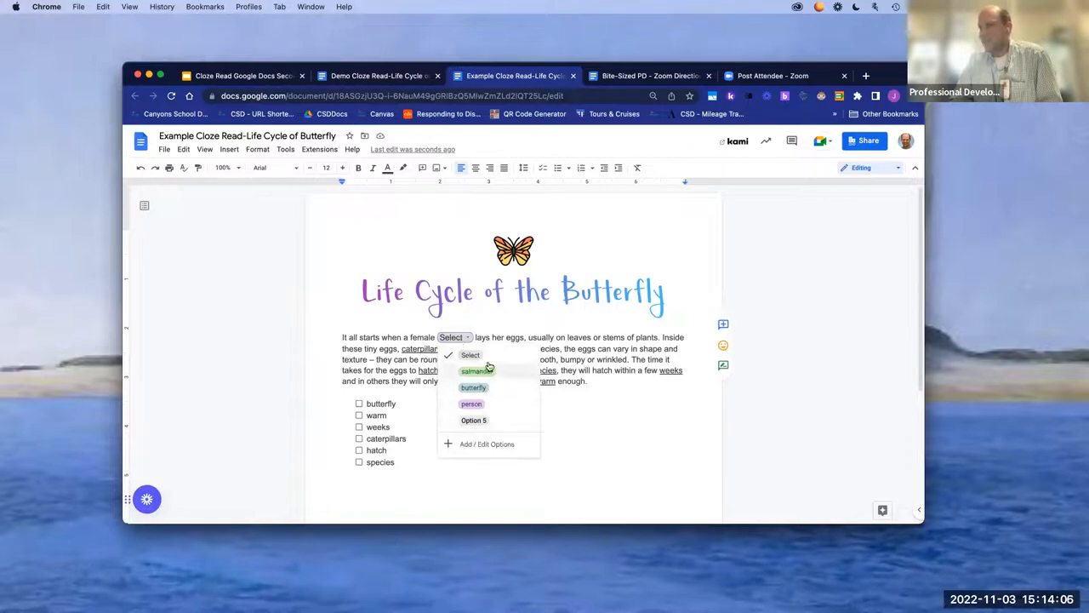
mouse_move(616, 333)
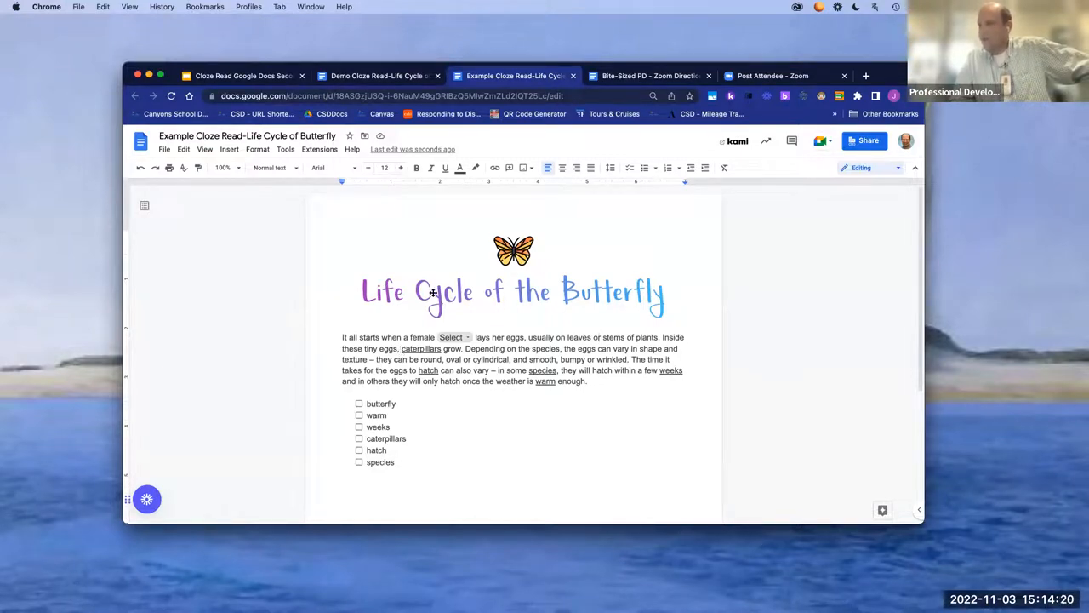
left_click(228, 150)
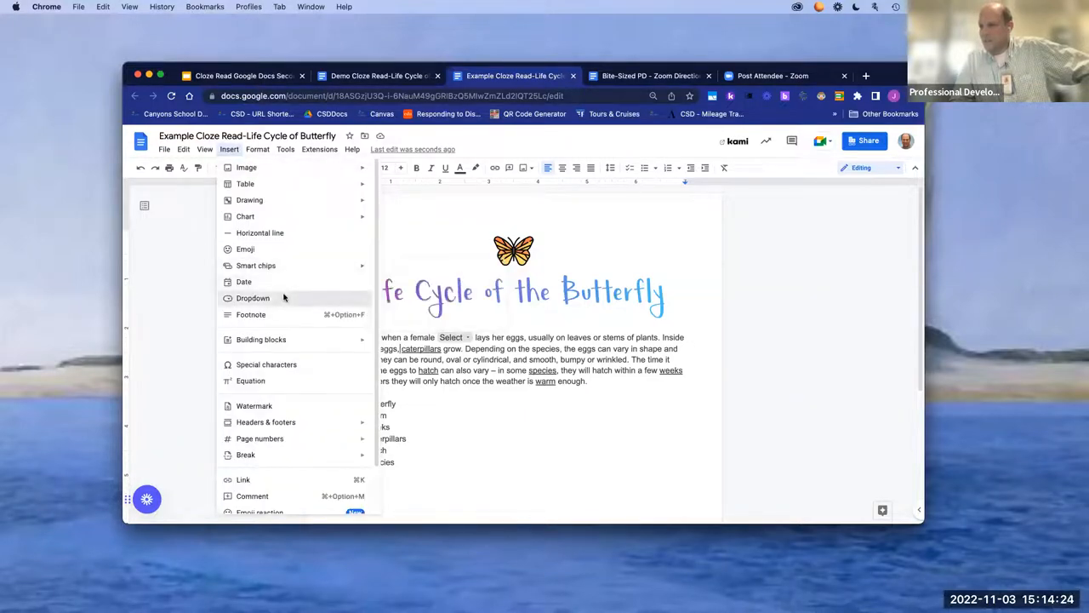
Step: Insert a Configuration 1 chip before caterpillars, review its options, and cancel
left_click(252, 298)
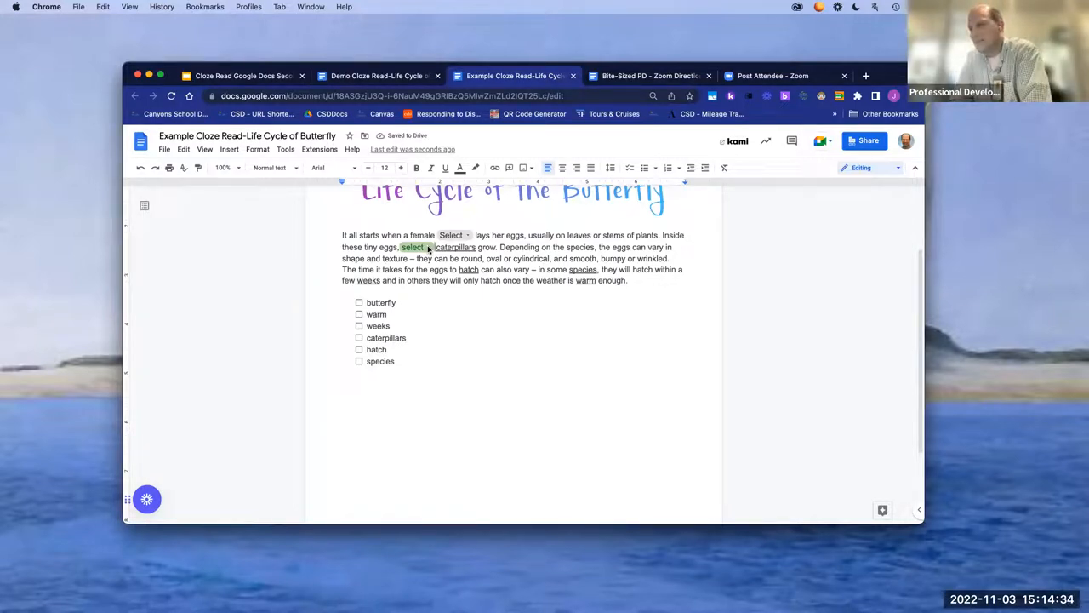
left_click(412, 246)
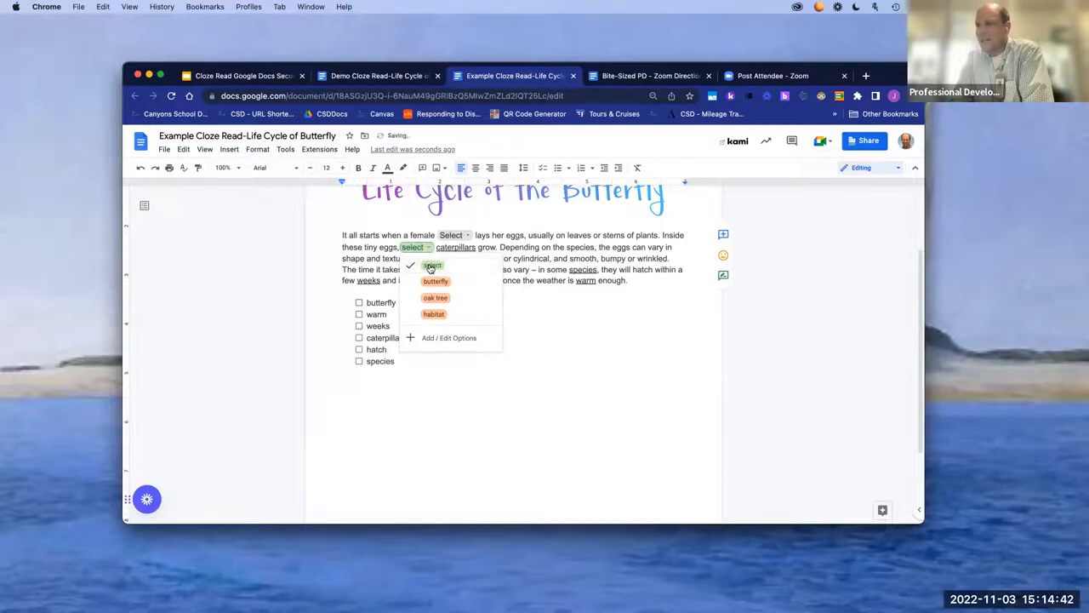
mouse_move(463, 337)
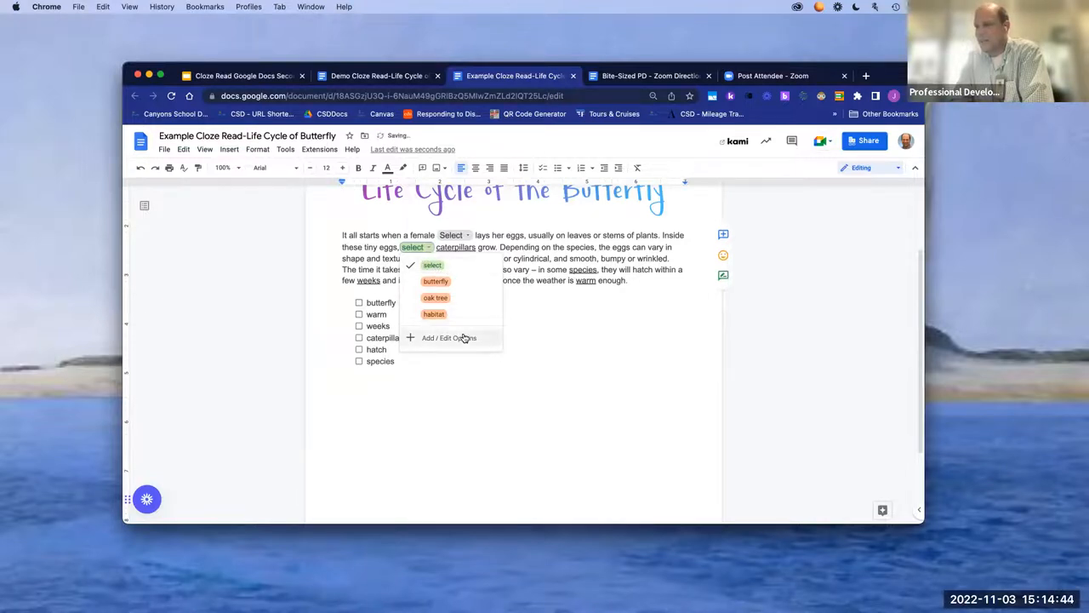
left_click(450, 337)
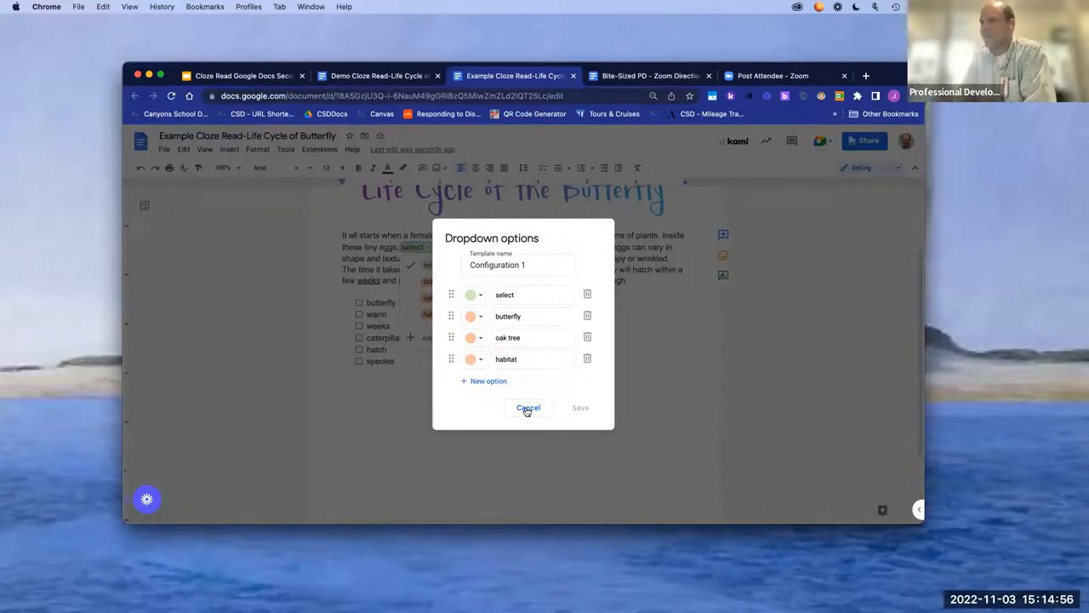
left_click(528, 408)
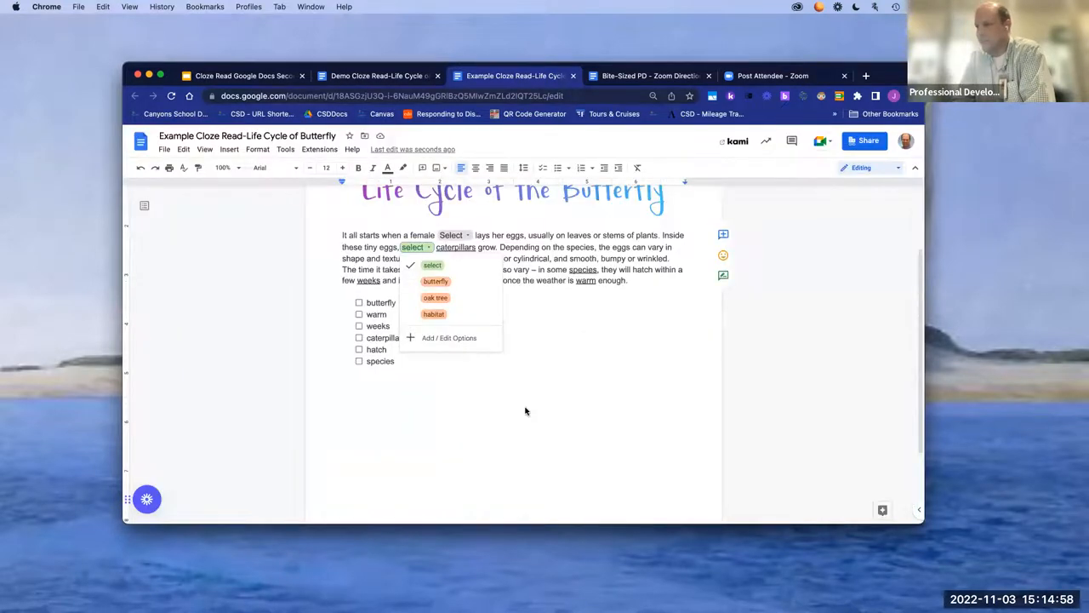
Step: Dismiss the chip's choices and select the word 'caterpillars' for replacement
left_click(599, 321)
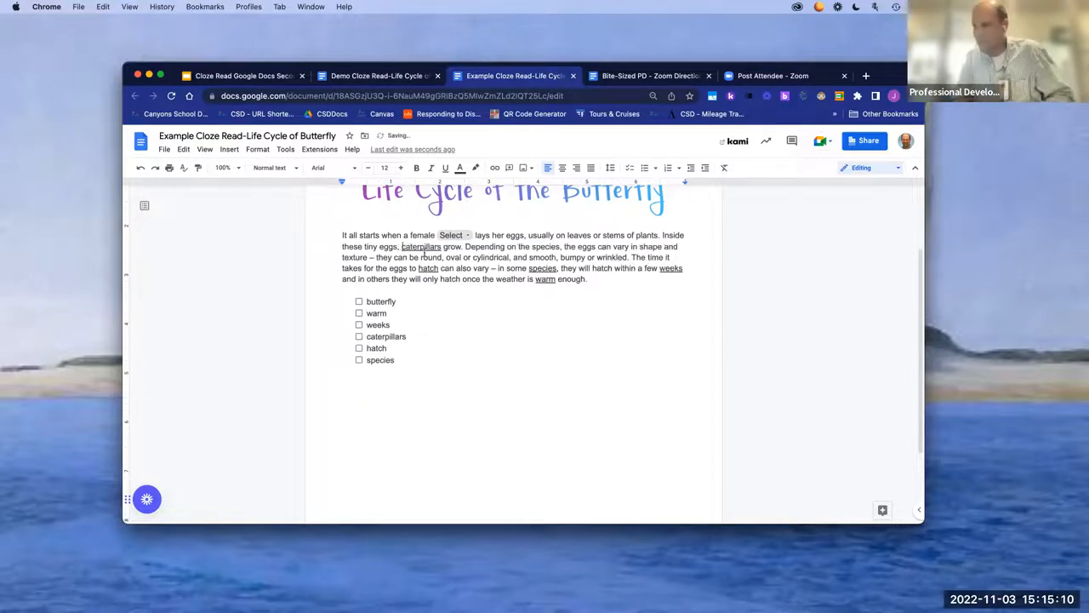
double_click(420, 245)
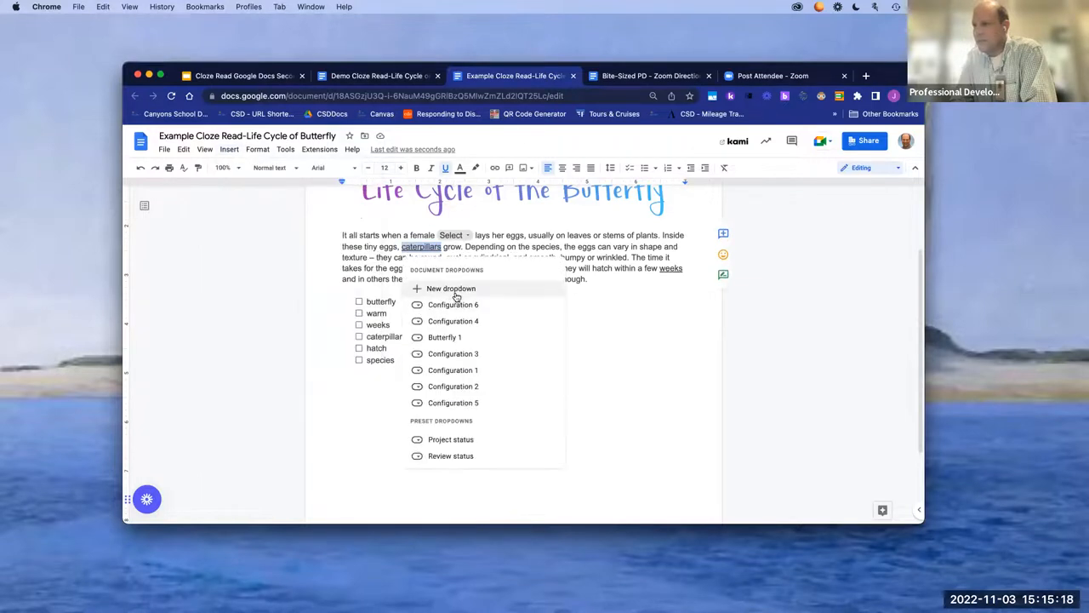
Step: Create a new dropdown with options Select (orange), catapillar, dog and rain, and save it
left_click(451, 290)
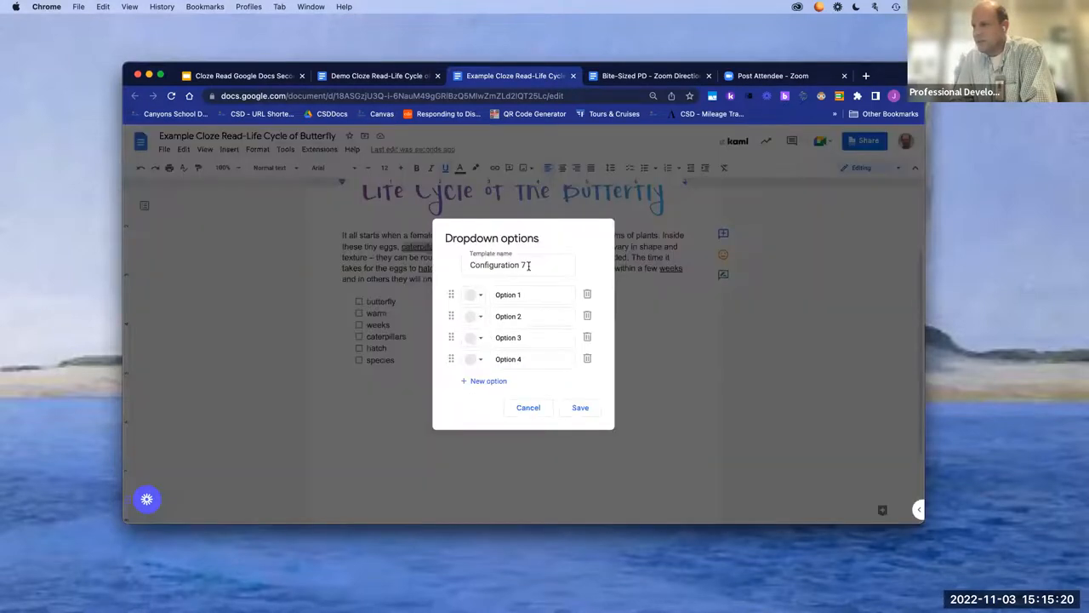
left_click(531, 294)
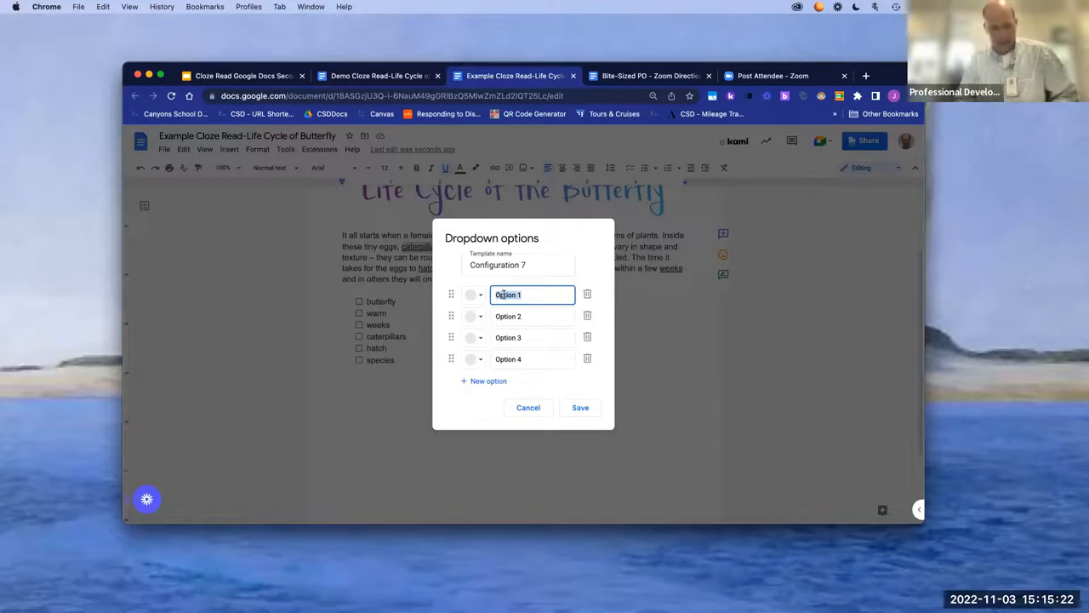
type("Select")
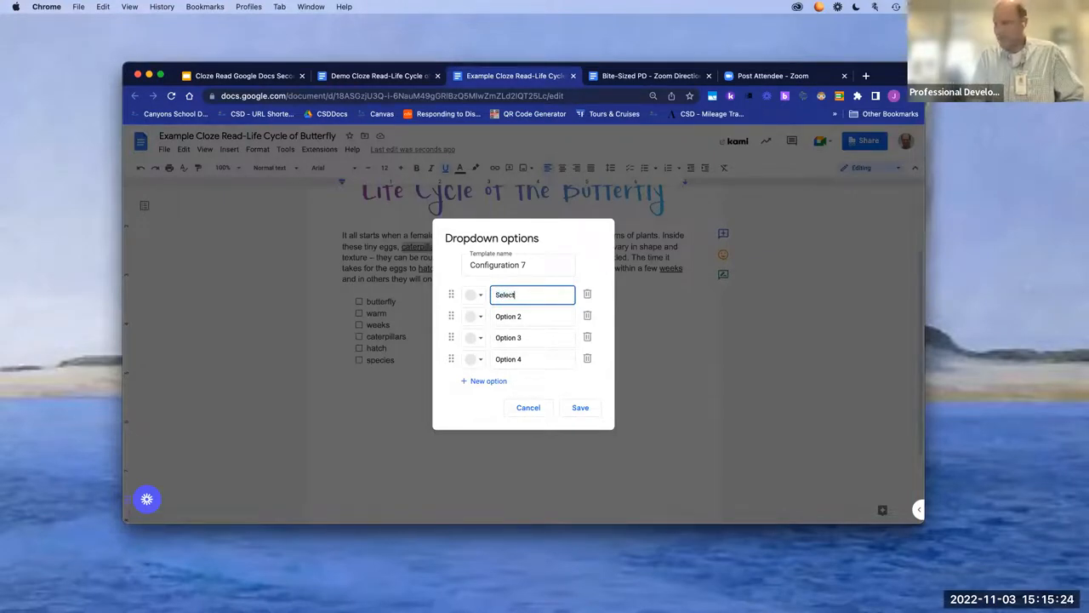
left_click(470, 295)
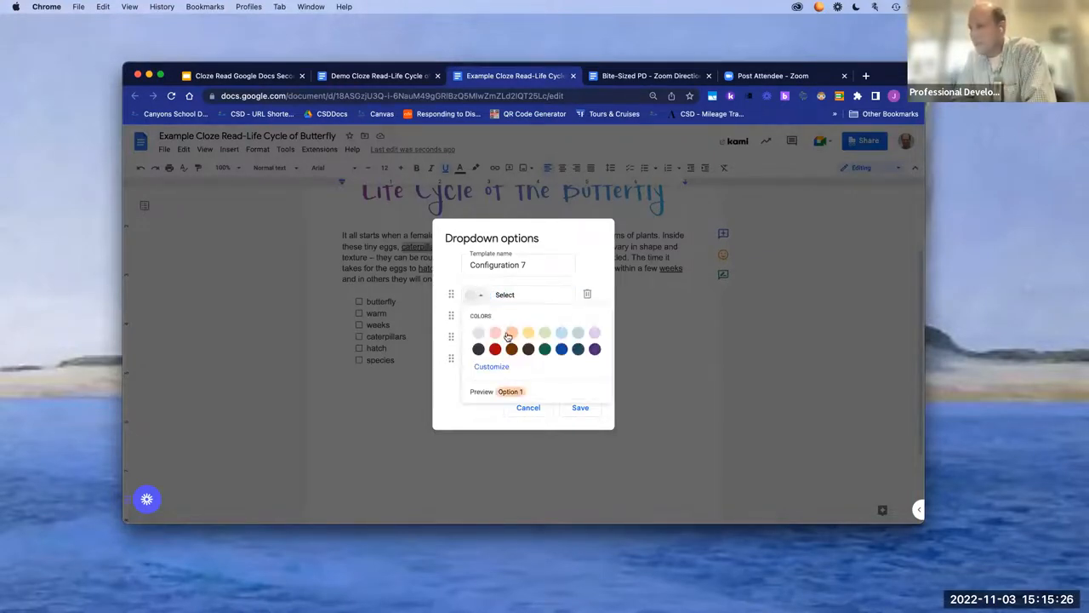
left_click(495, 331)
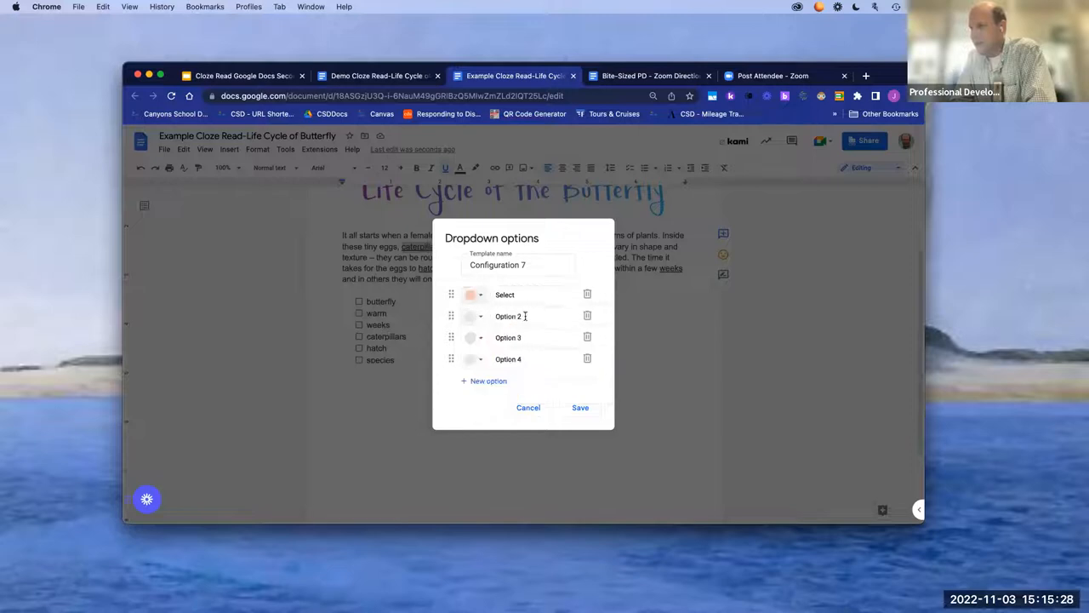
left_click(531, 294)
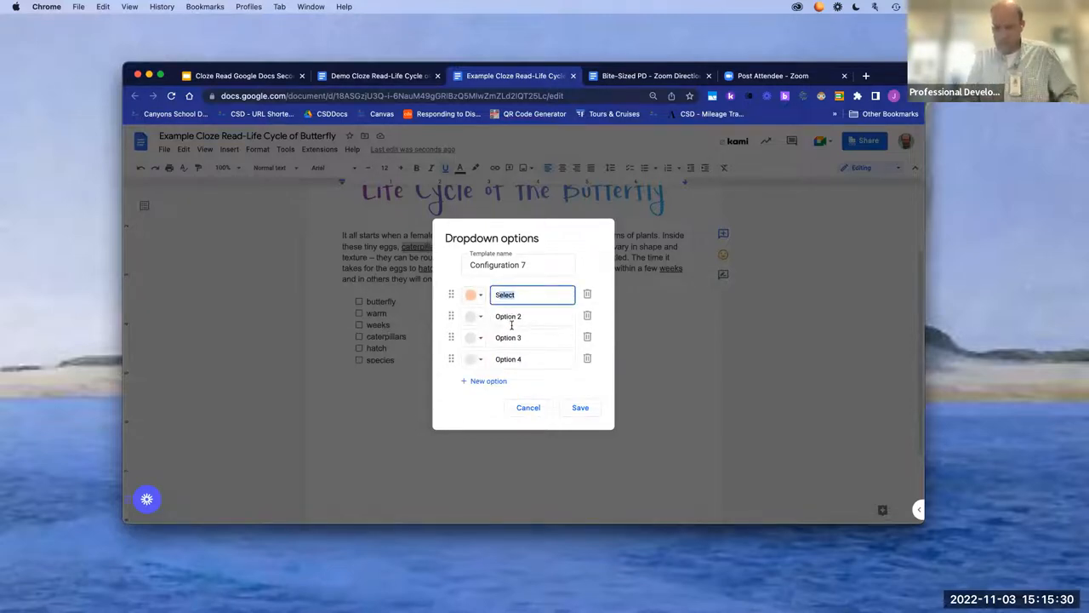
left_click(507, 315)
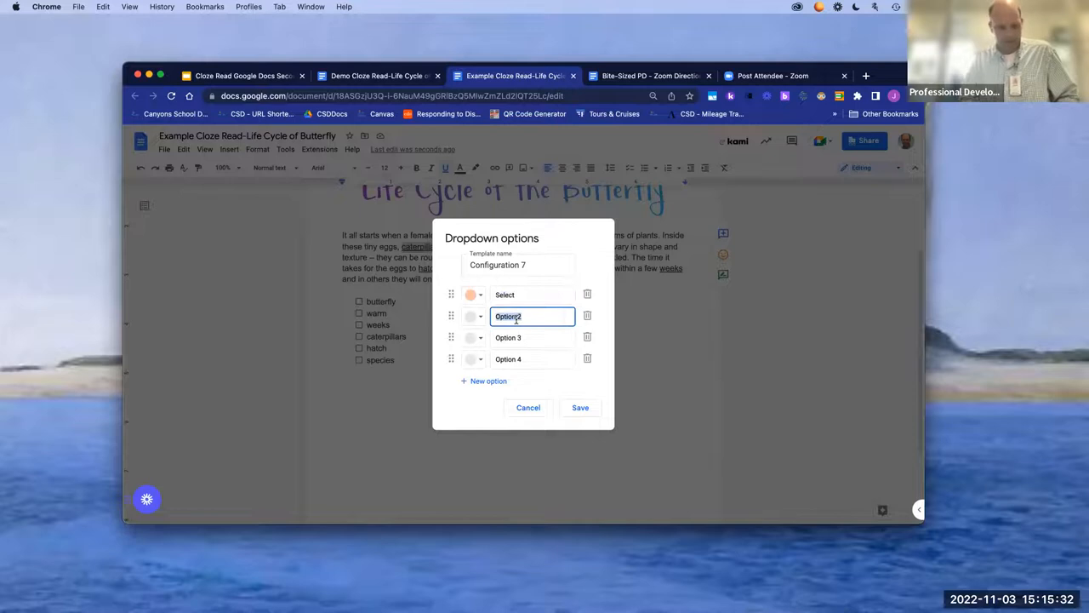
type("catapilla")
left_click(532, 337)
type("dog")
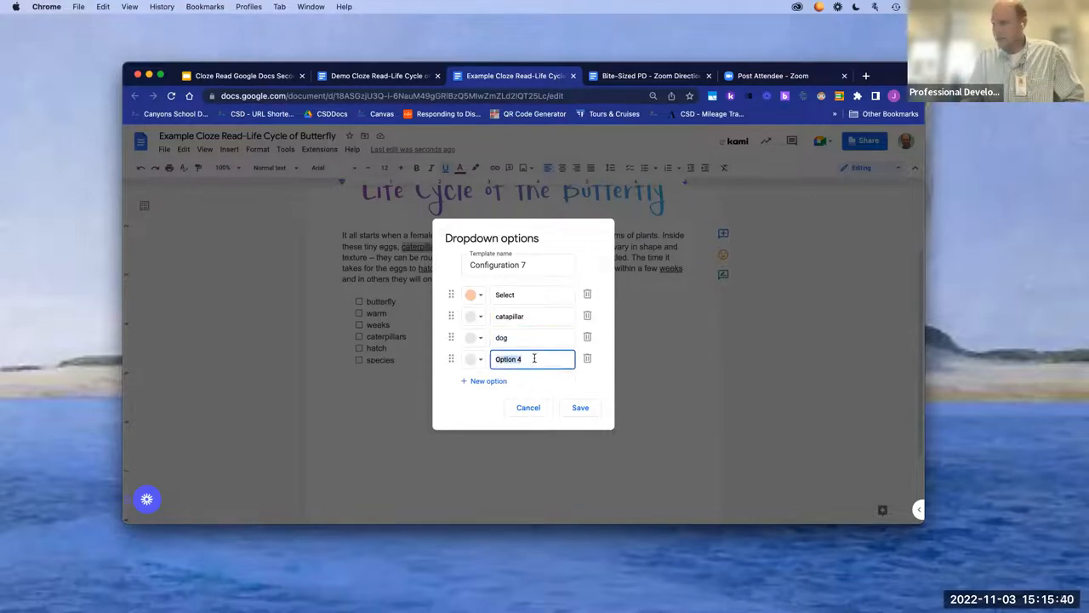
type("rain")
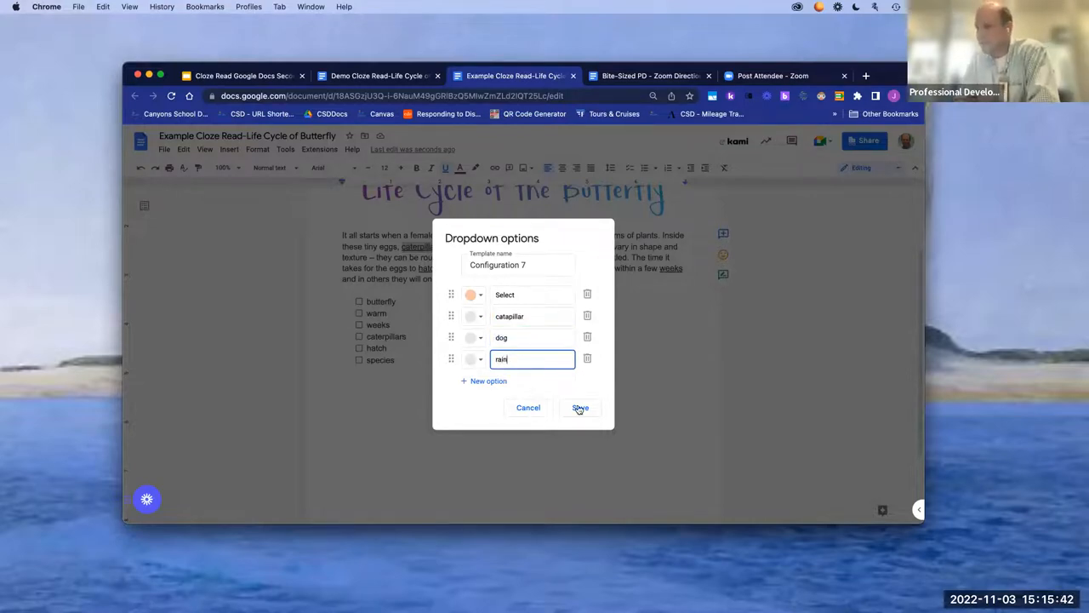
left_click(579, 408)
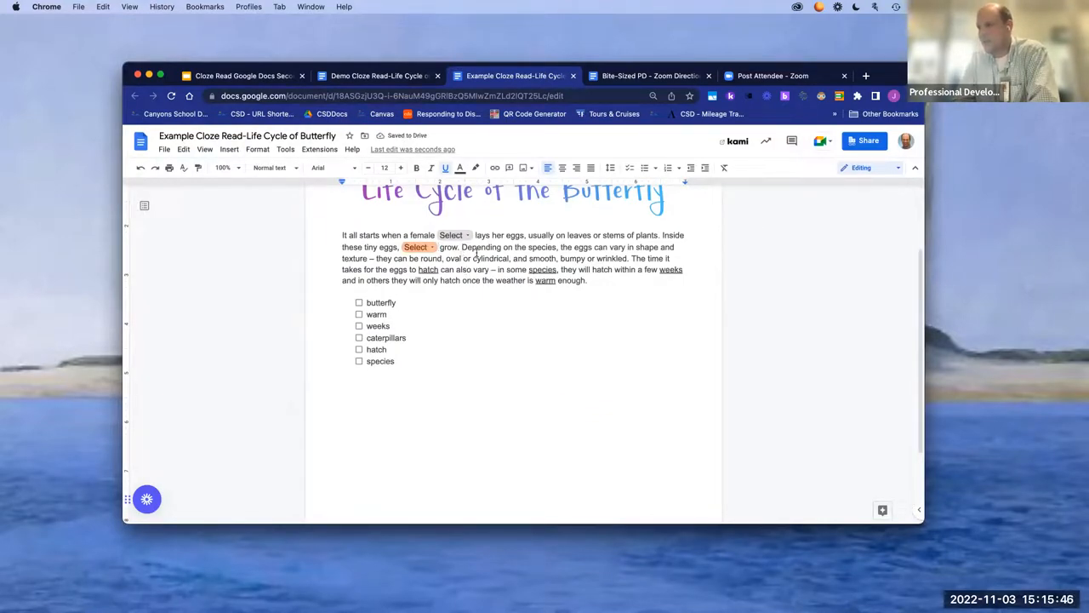
Step: Set the new dropdown to catapillar and tick caterpillars in the word bank
left_click(415, 247)
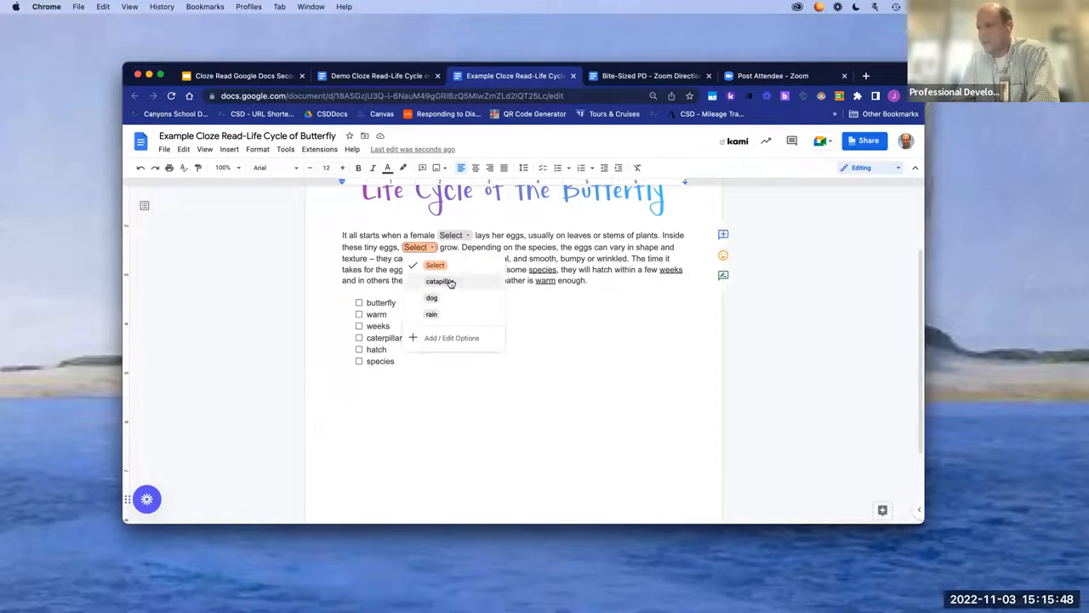
left_click(439, 280)
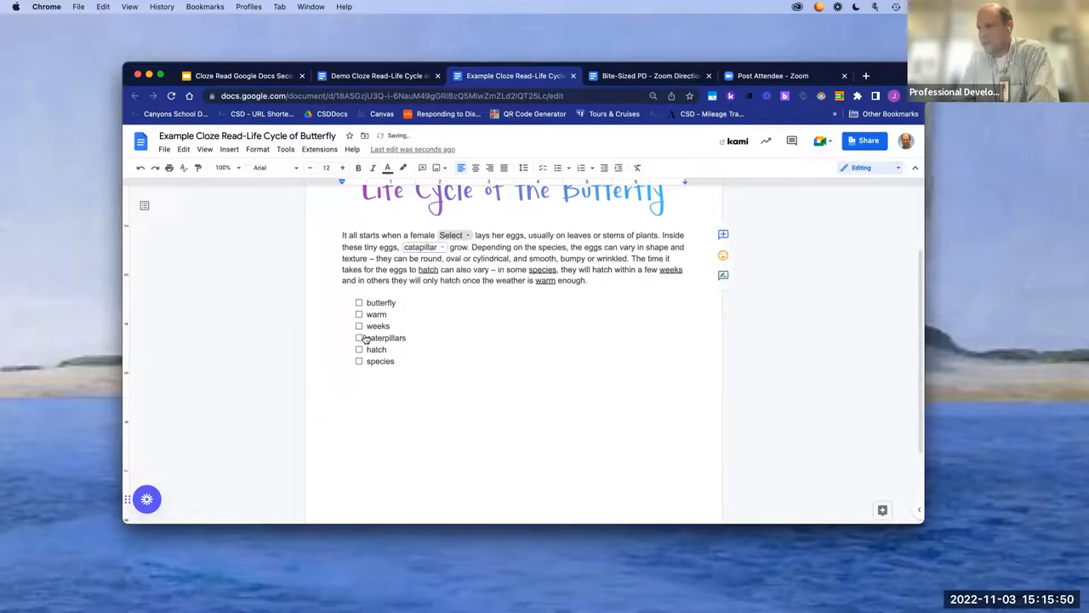
left_click(422, 247)
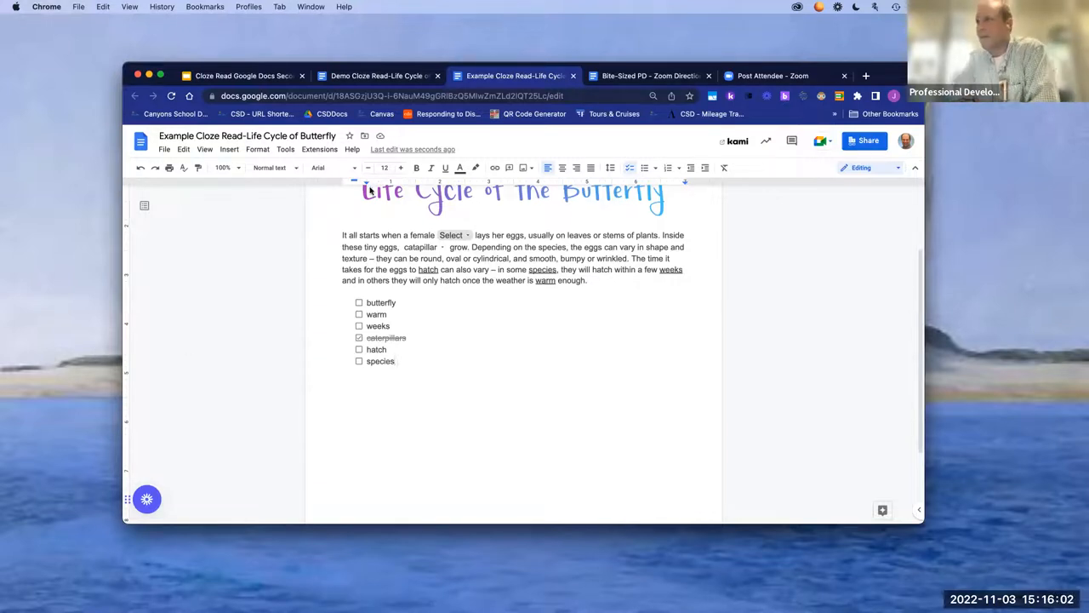
mouse_move(448, 114)
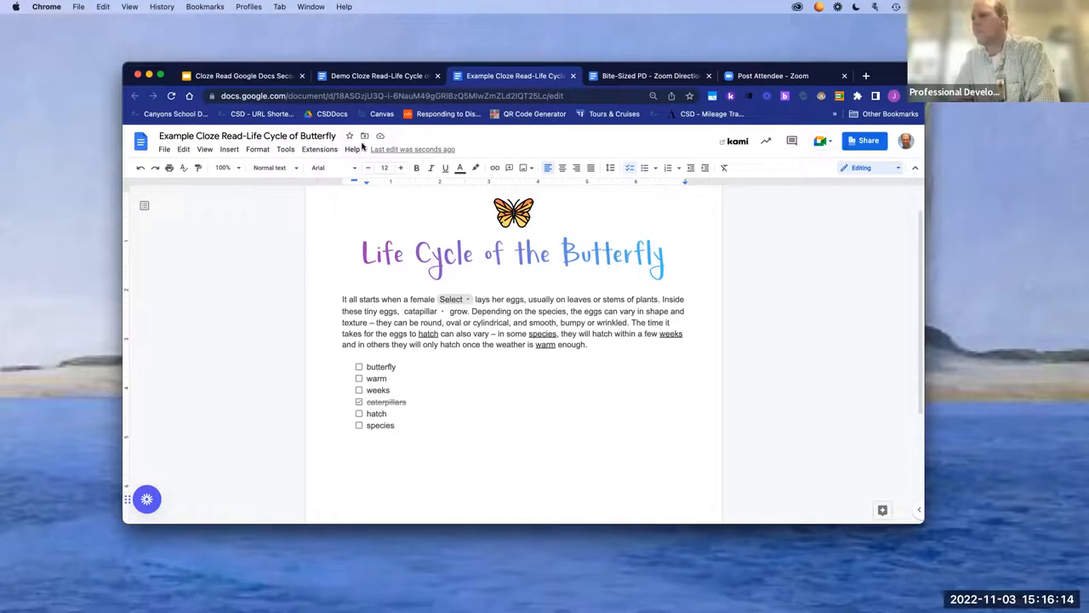
mouse_move(417, 102)
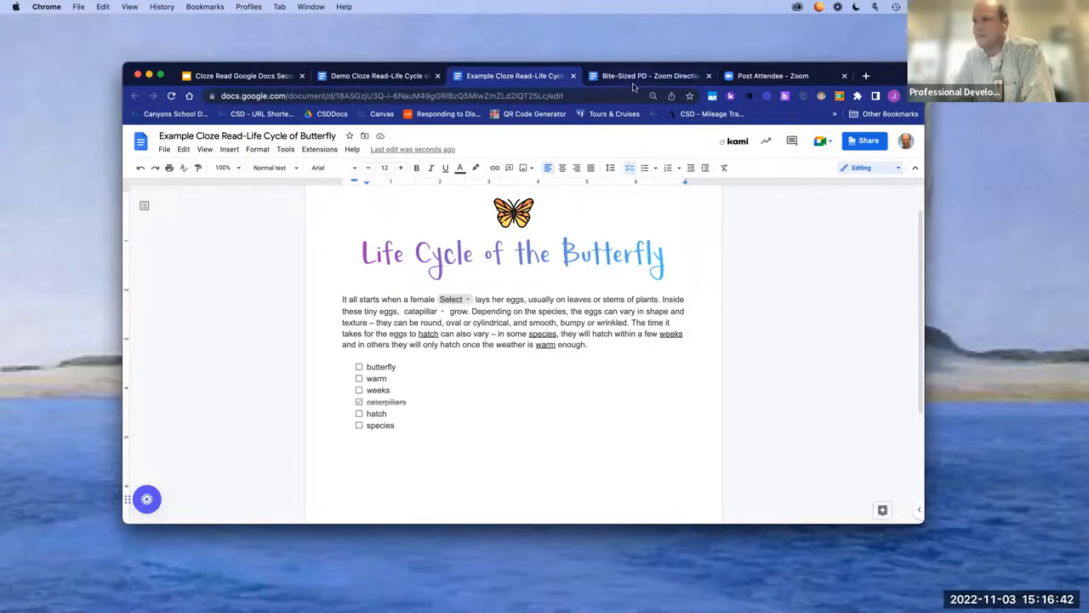
left_click(242, 75)
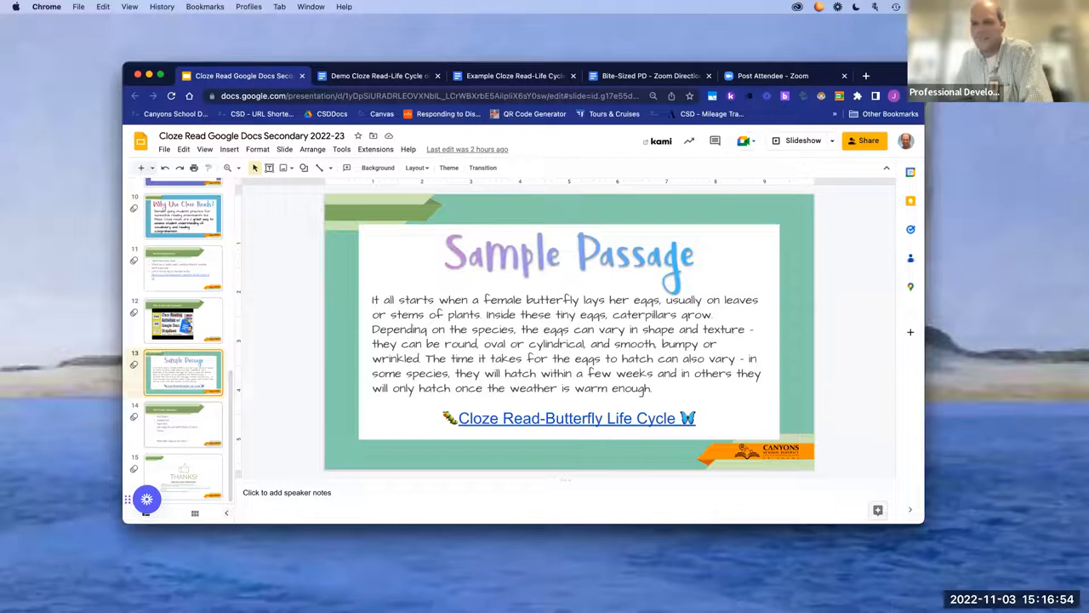
mouse_move(99, 423)
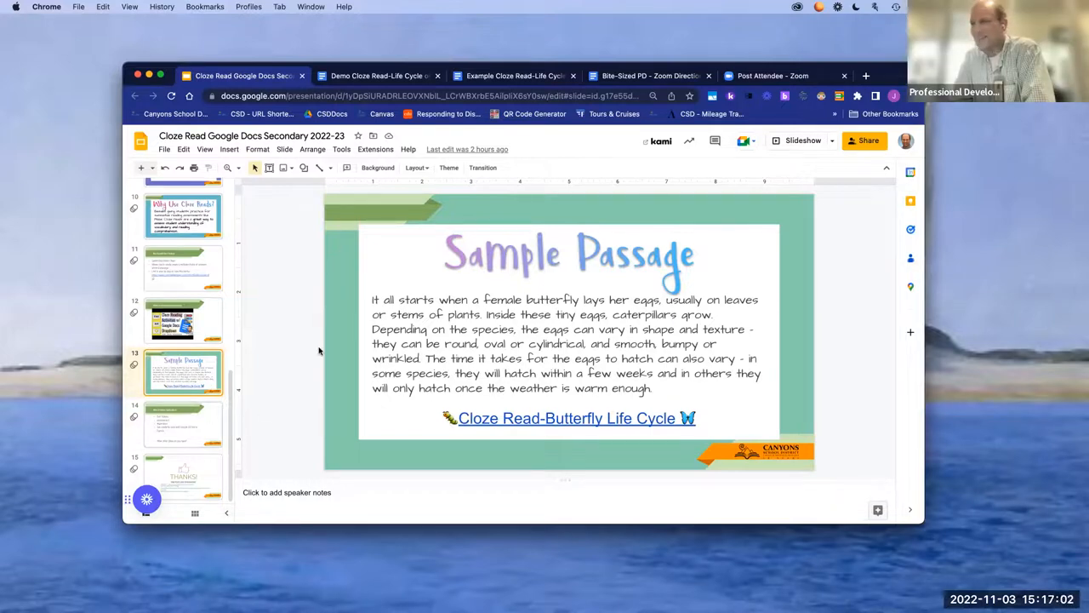
Step: Glance at the Example and Demo butterfly documents, returning to the Cloze Read presentation each time
left_click(514, 75)
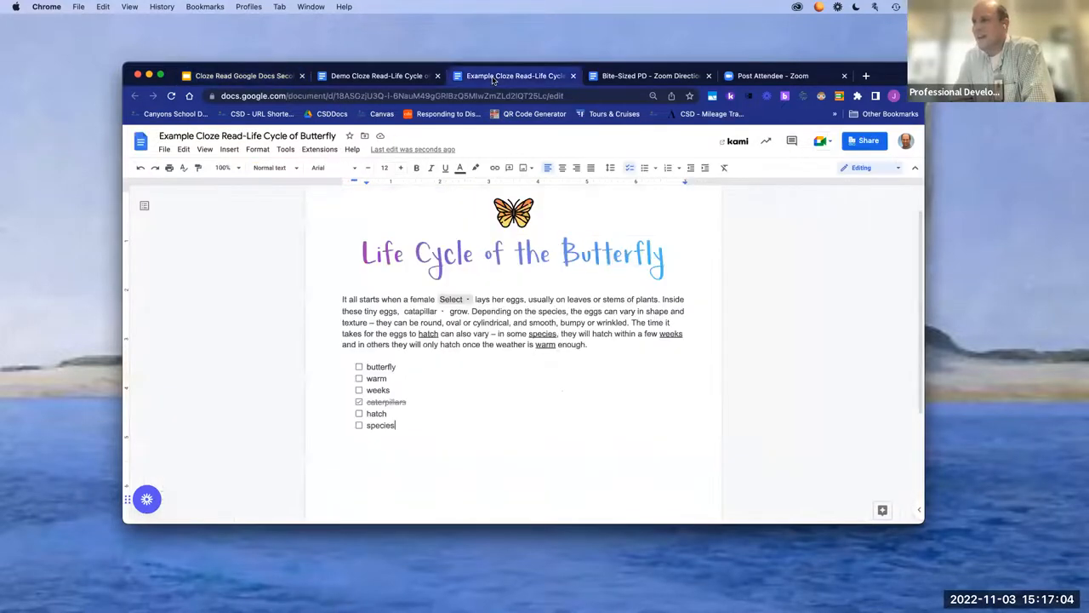
left_click(241, 75)
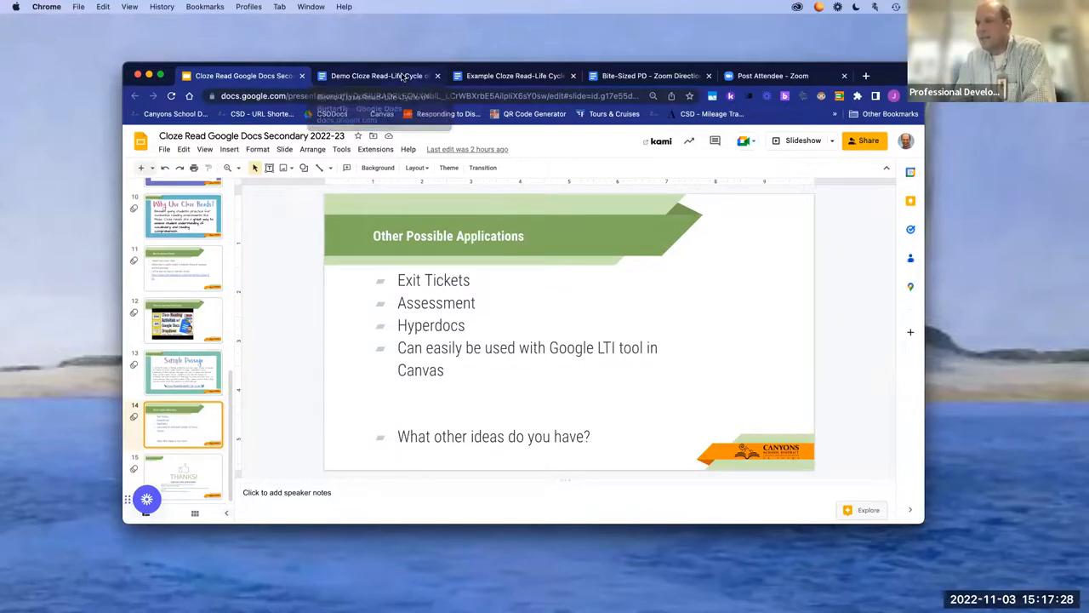
left_click(378, 74)
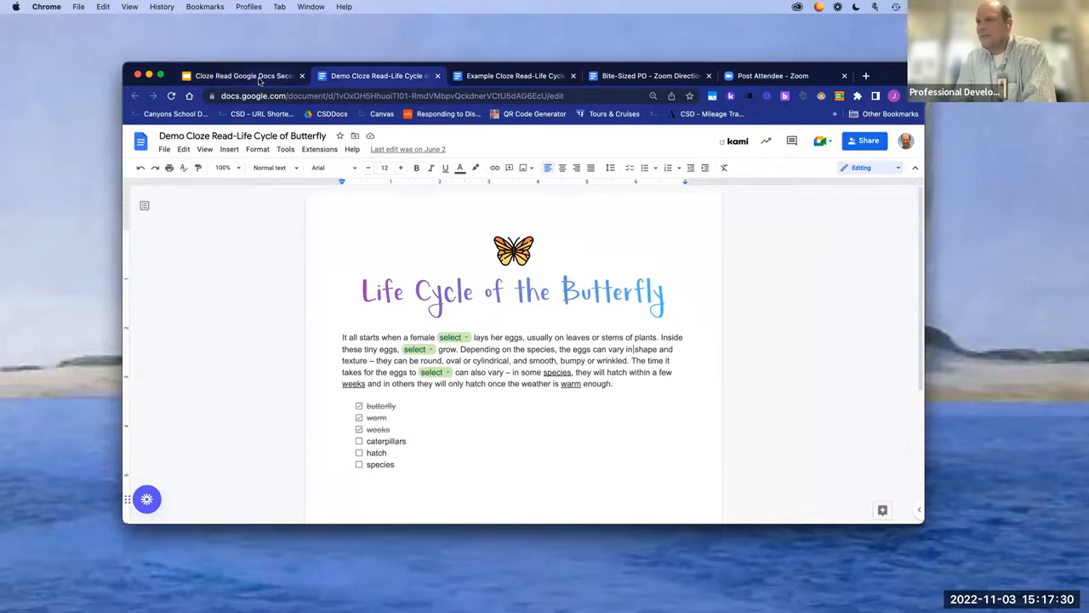
left_click(242, 75)
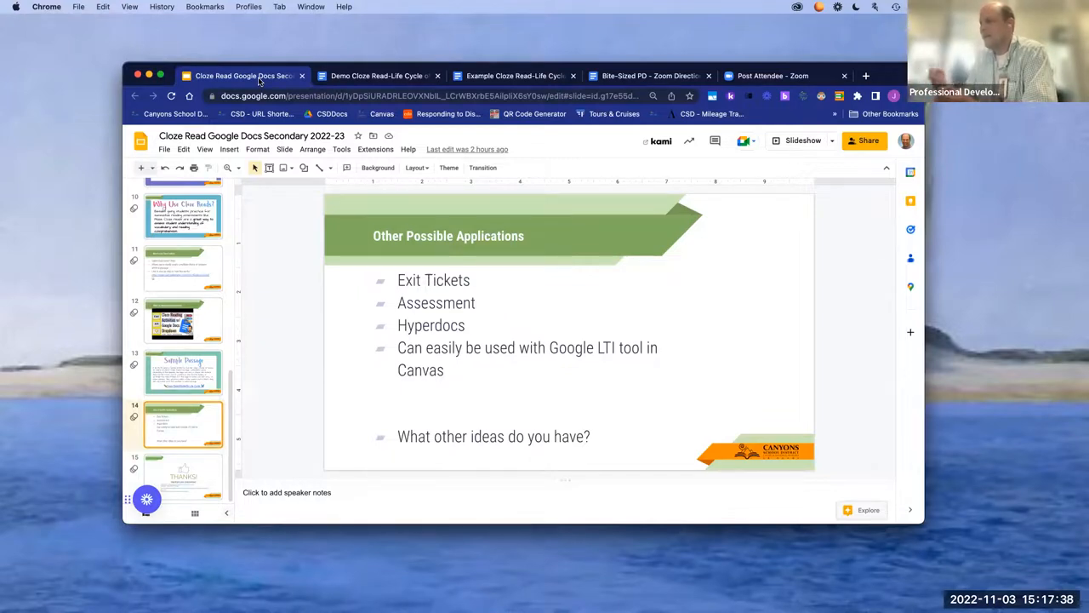
mouse_move(381, 81)
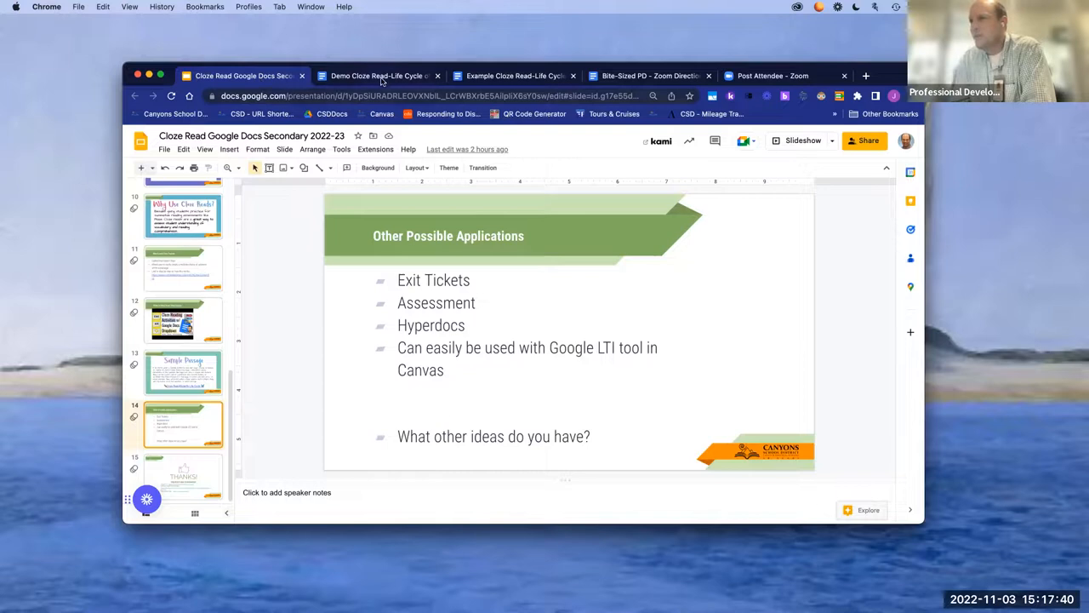
mouse_move(378, 75)
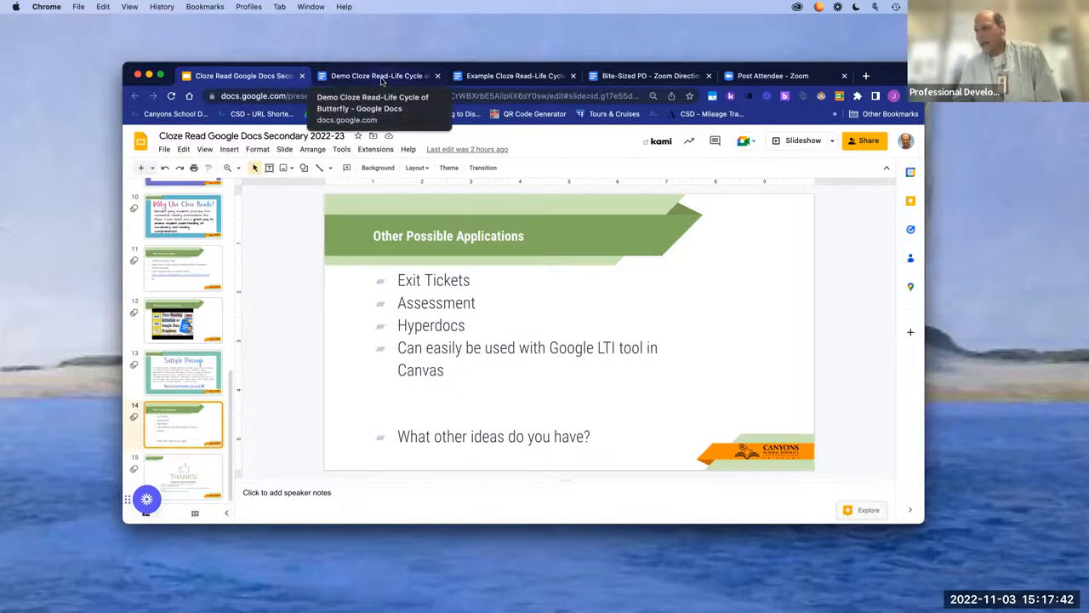
Step: Insert a dropdown chip after 'will only hatch' in the Demo passage and open its Add/Edit options
left_click(376, 75)
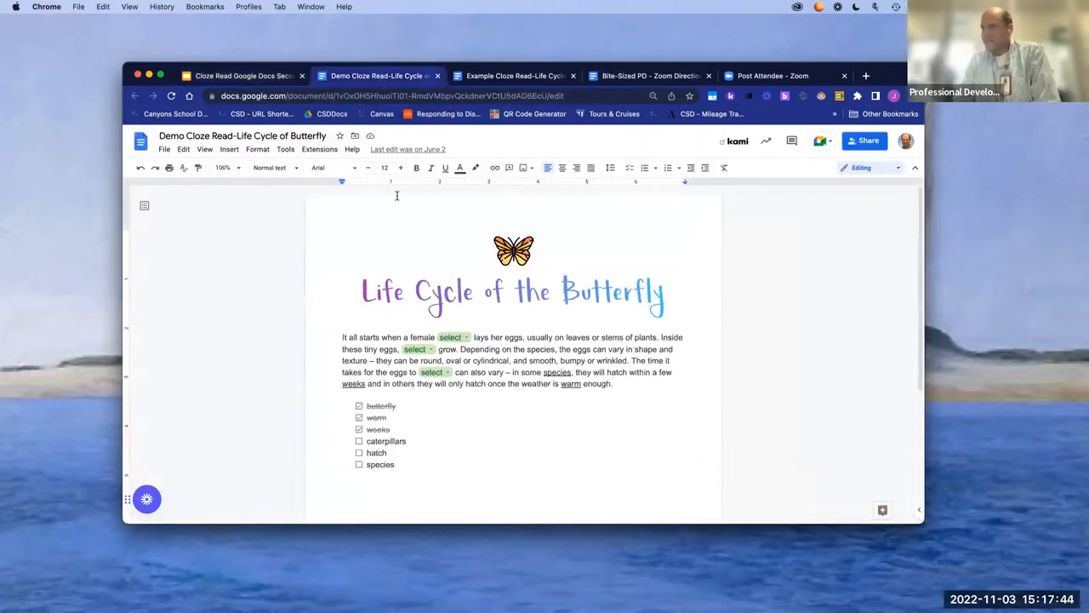
left_click(228, 150)
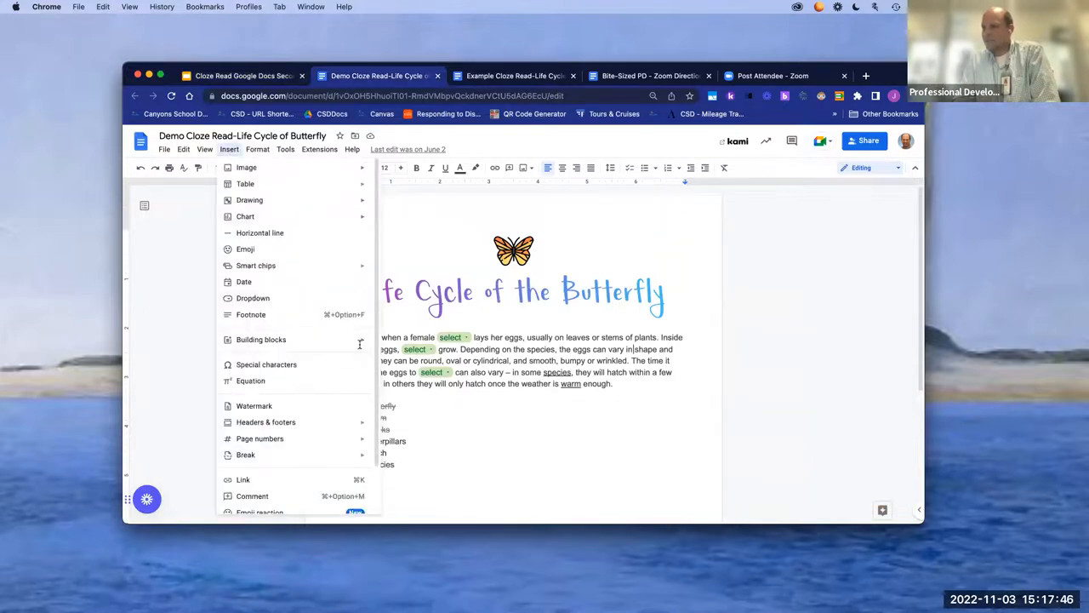
left_click(252, 298)
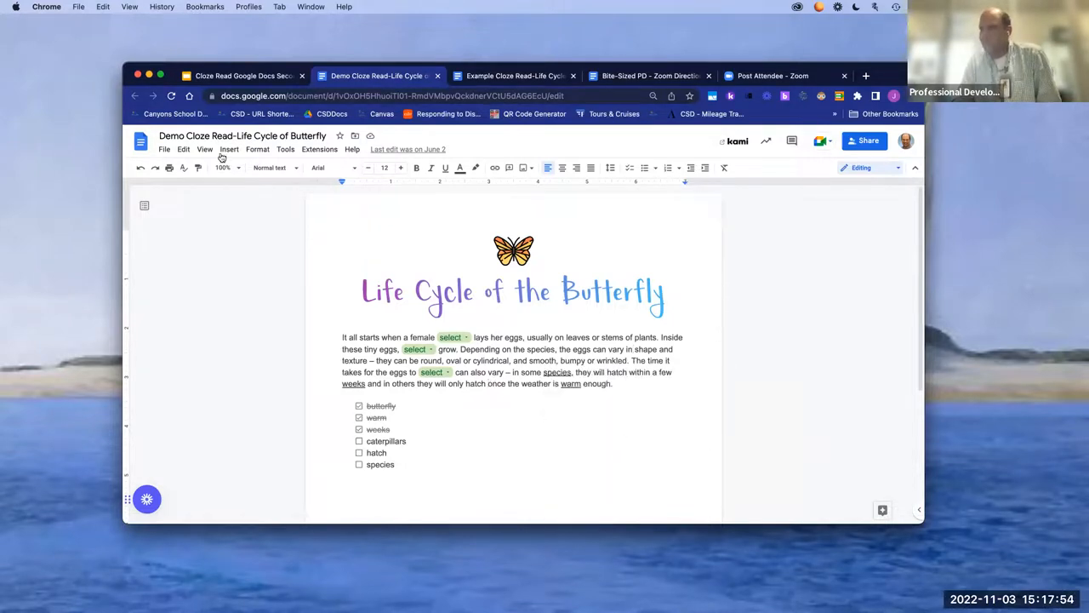
left_click(228, 150)
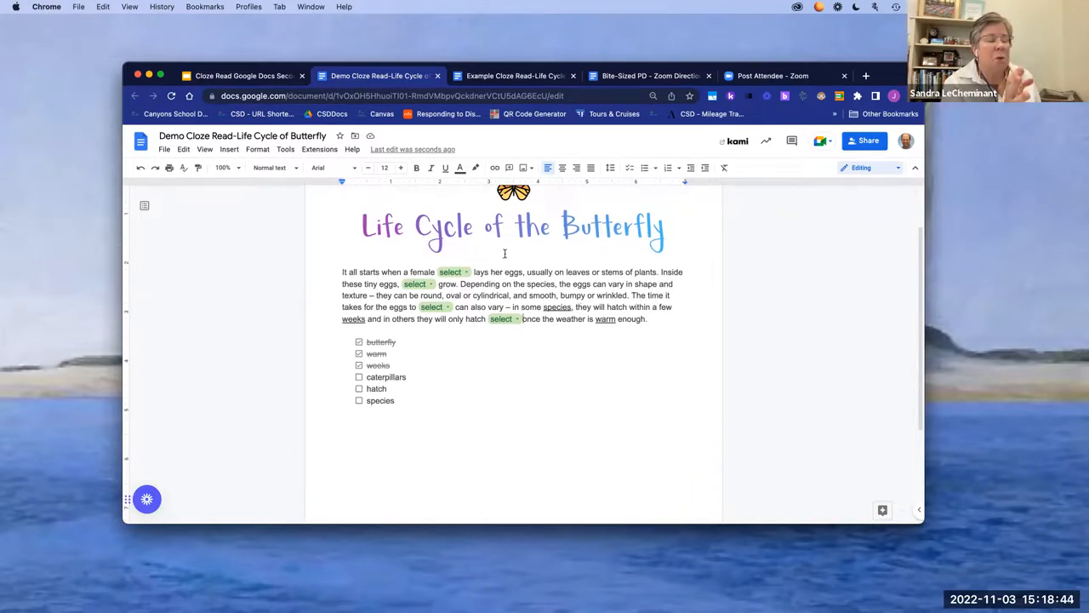
left_click(228, 149)
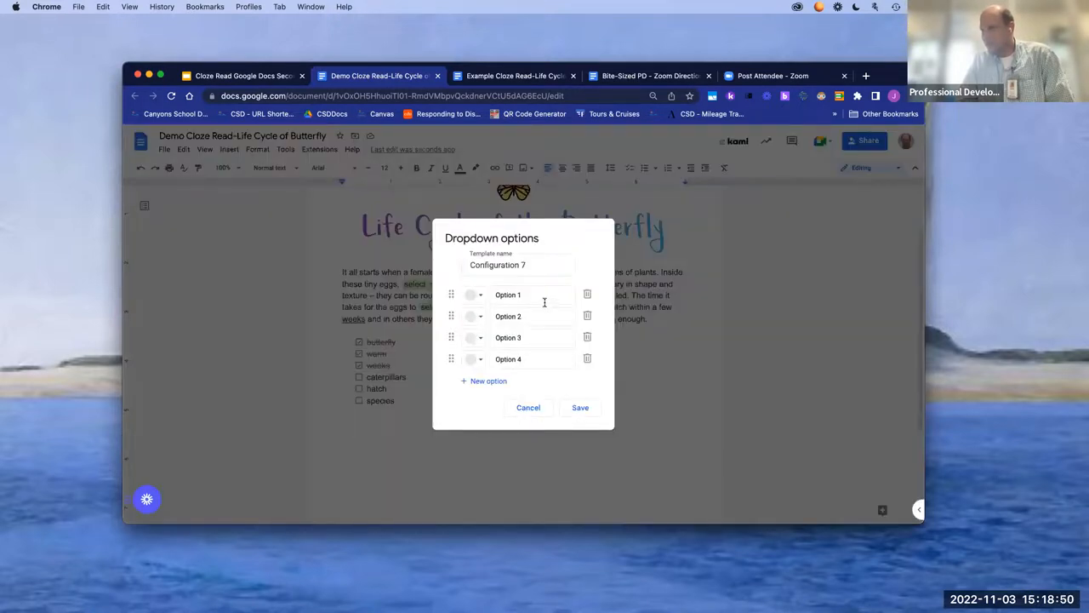
Step: Replace Option 1 with 'This is the line I'm going to use' and save the dropdown
left_click(531, 294)
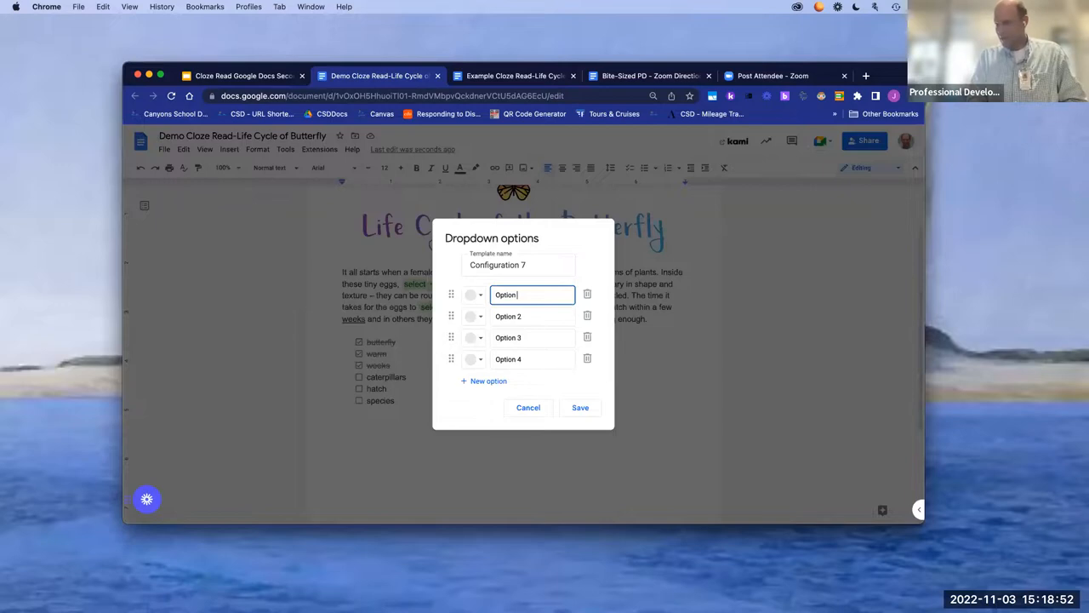
type("This is")
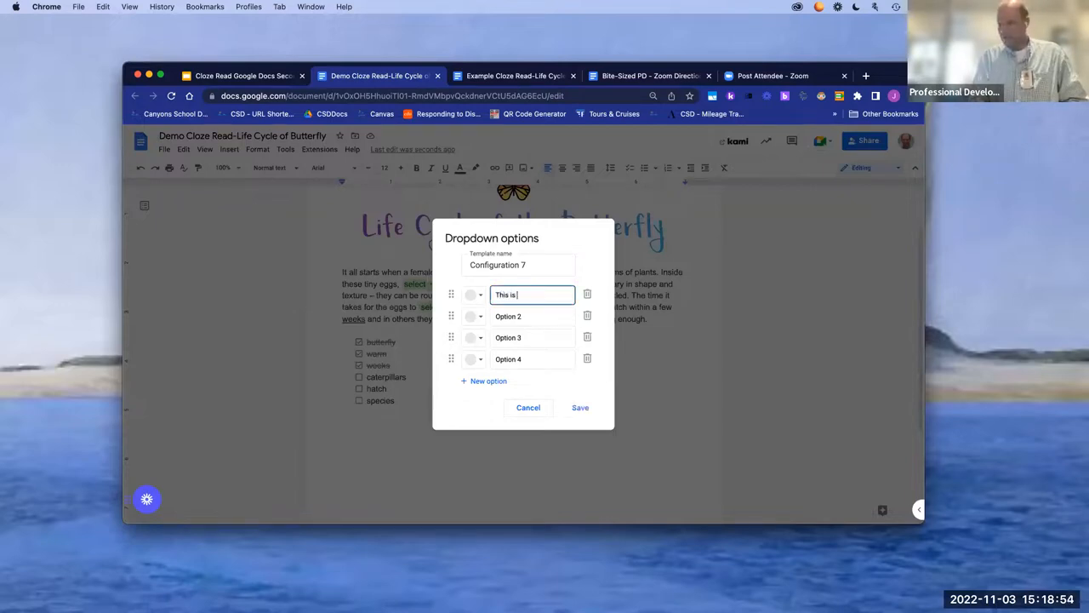
type("the line I'm going to use")
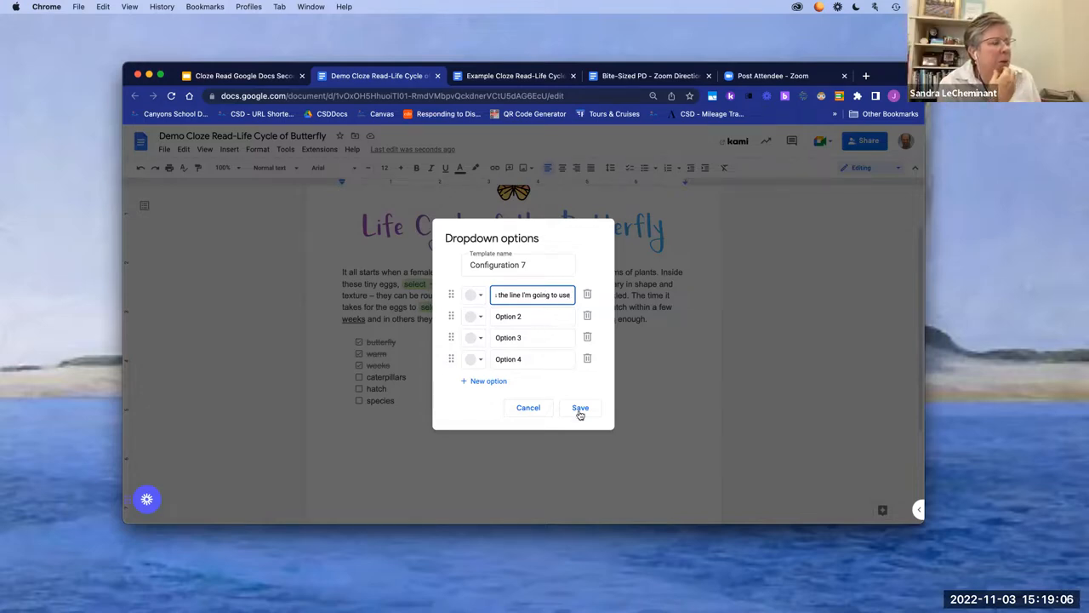
left_click(580, 408)
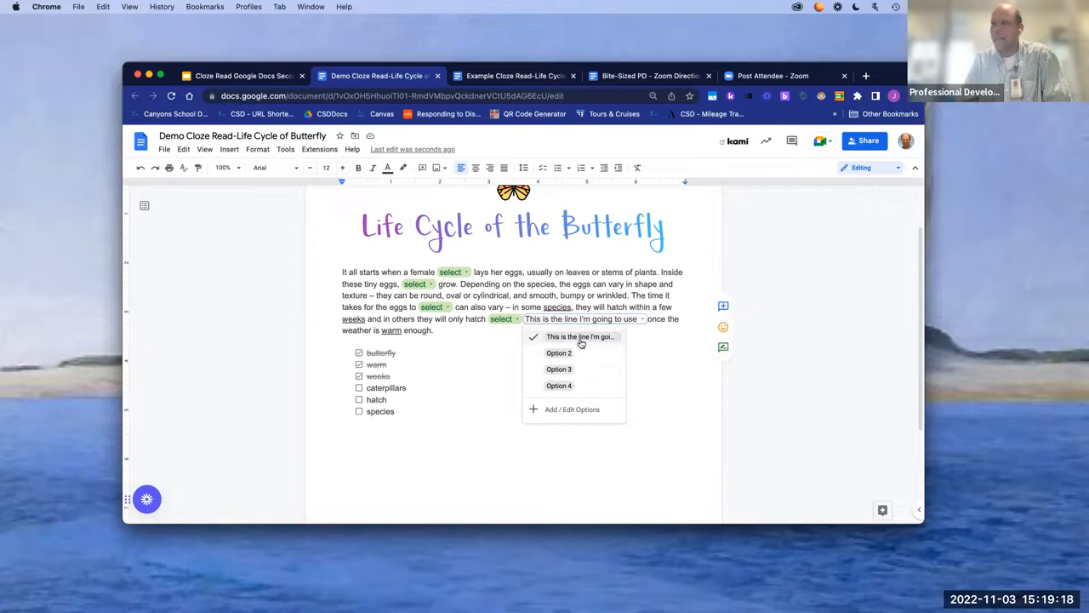
mouse_move(603, 373)
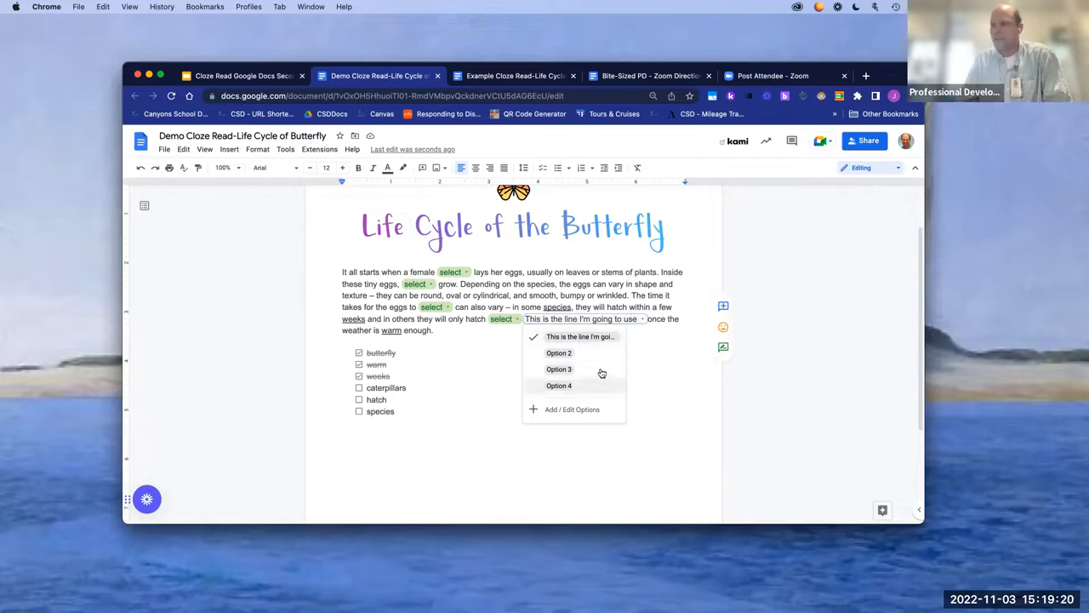
mouse_move(582, 354)
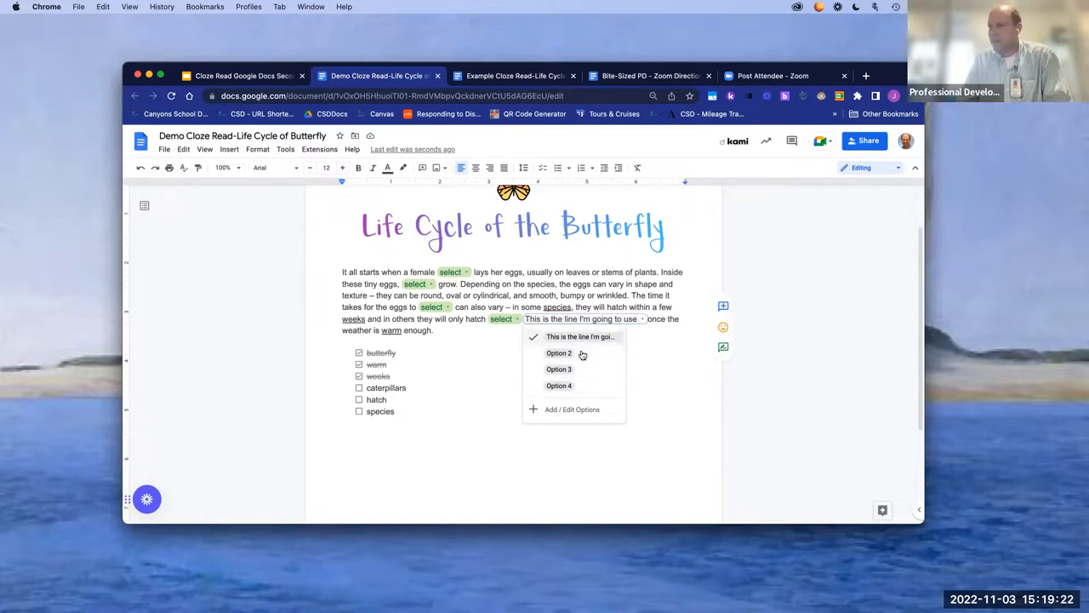
Step: Move the long line to Option 2, rename Option 1 to 'Choose', and save
left_click(572, 409)
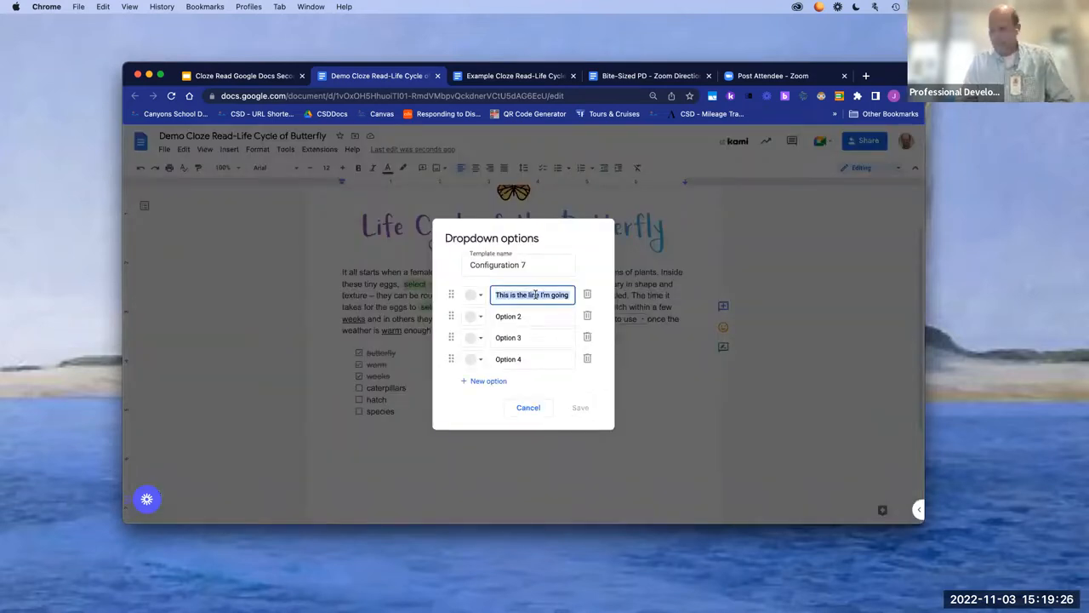
left_click(531, 315)
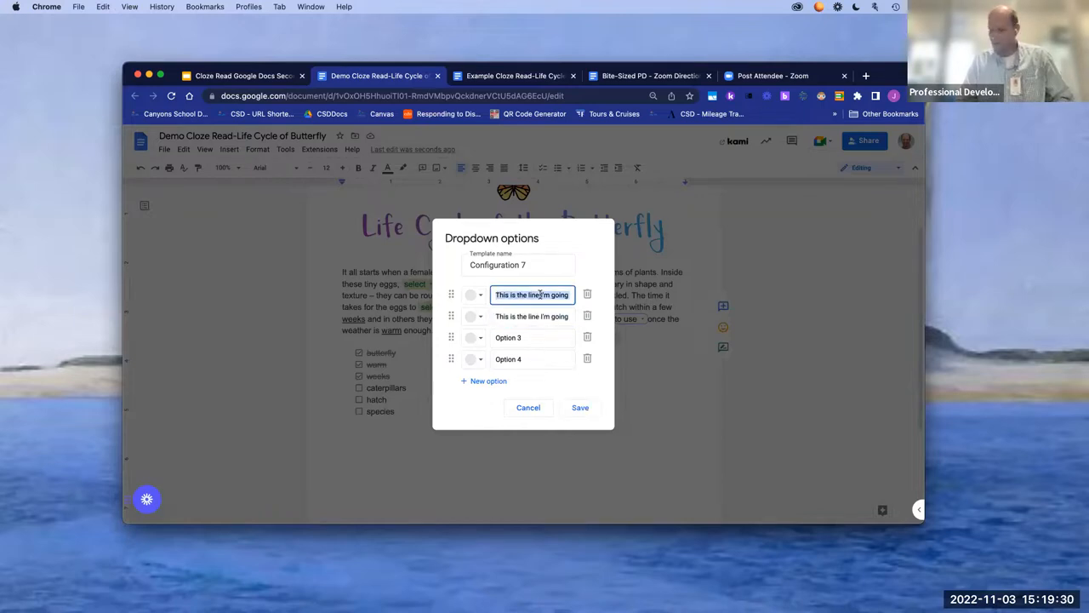
type("Option")
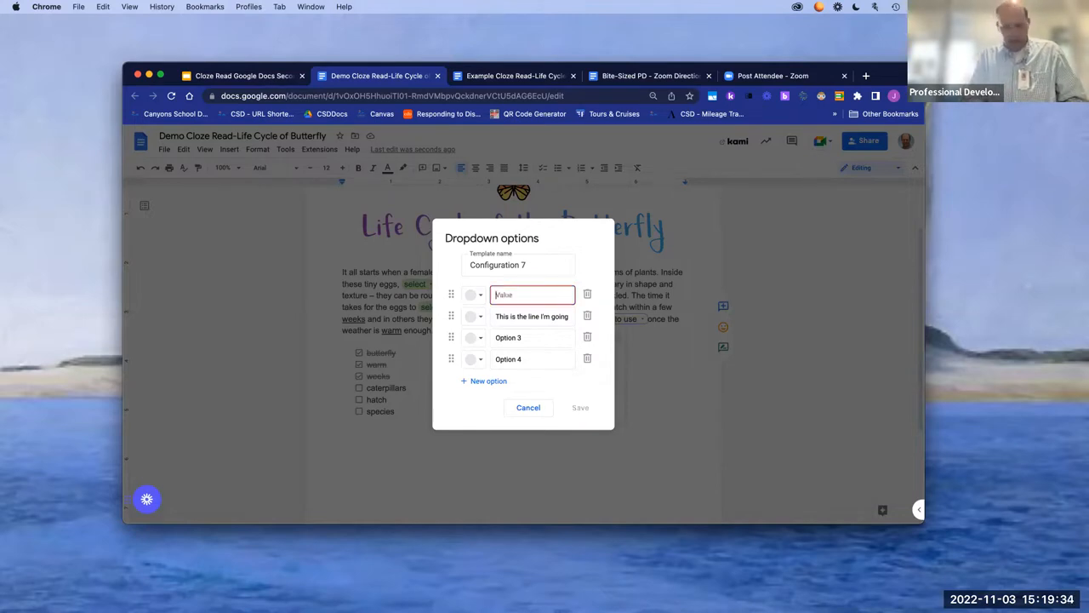
type("Choi")
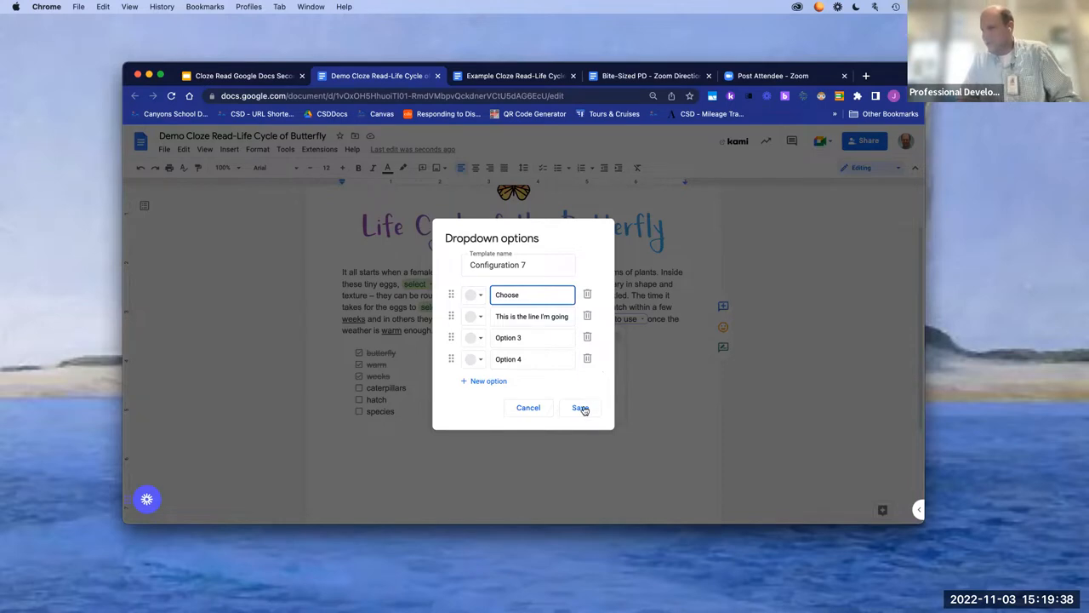
left_click(579, 408)
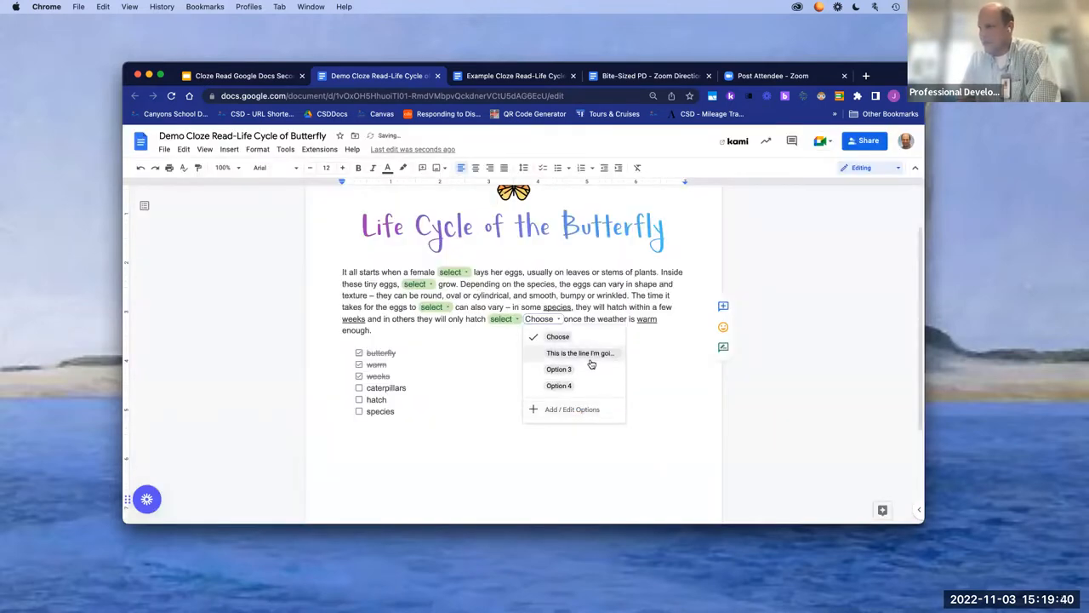